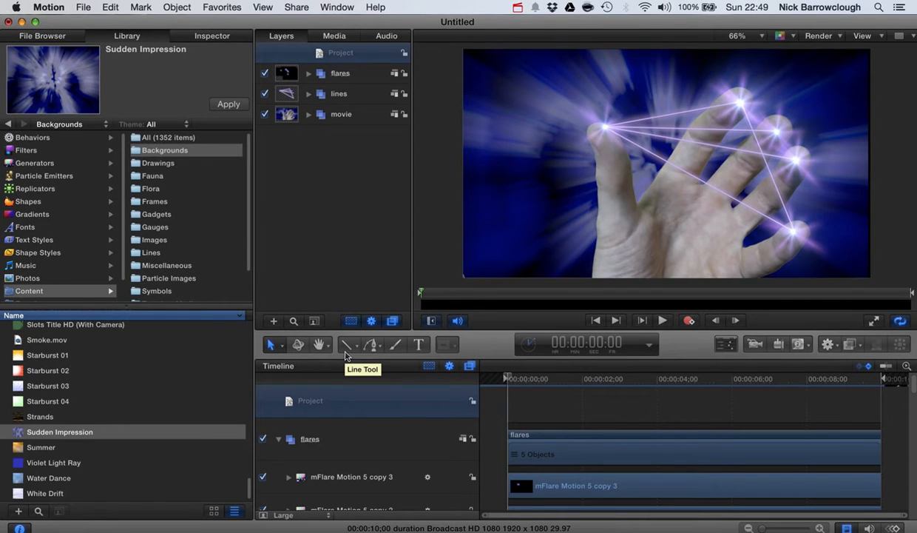
mouse_move(849, 229)
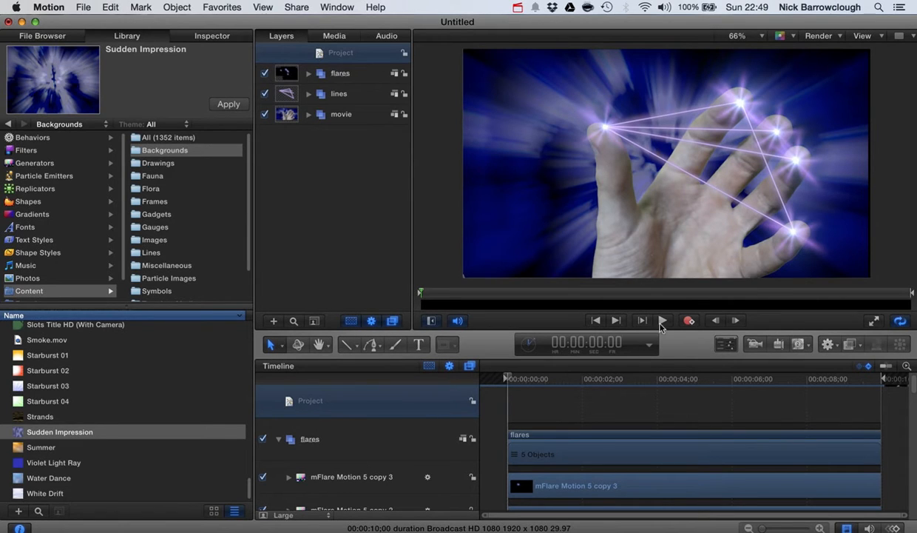
Play and scrub through the finished composite to preview the effect.
click(663, 319)
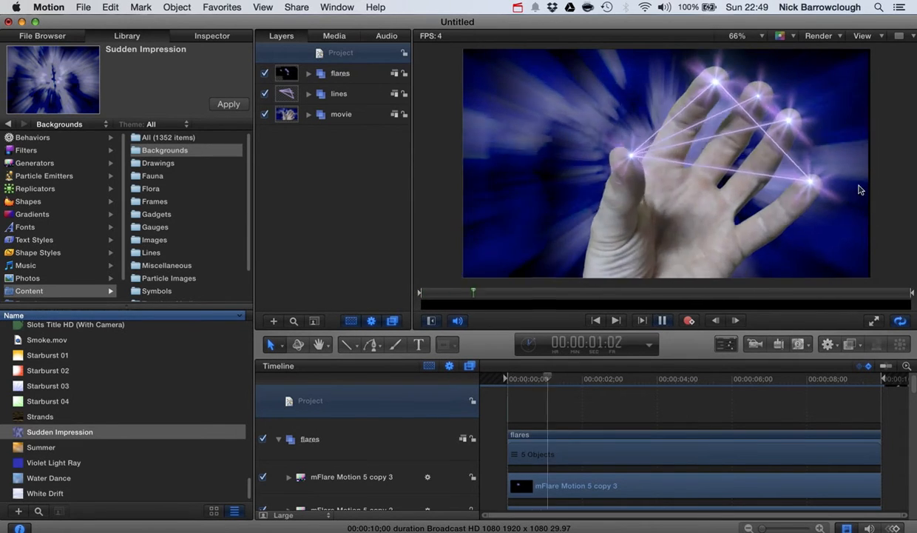
click(577, 379)
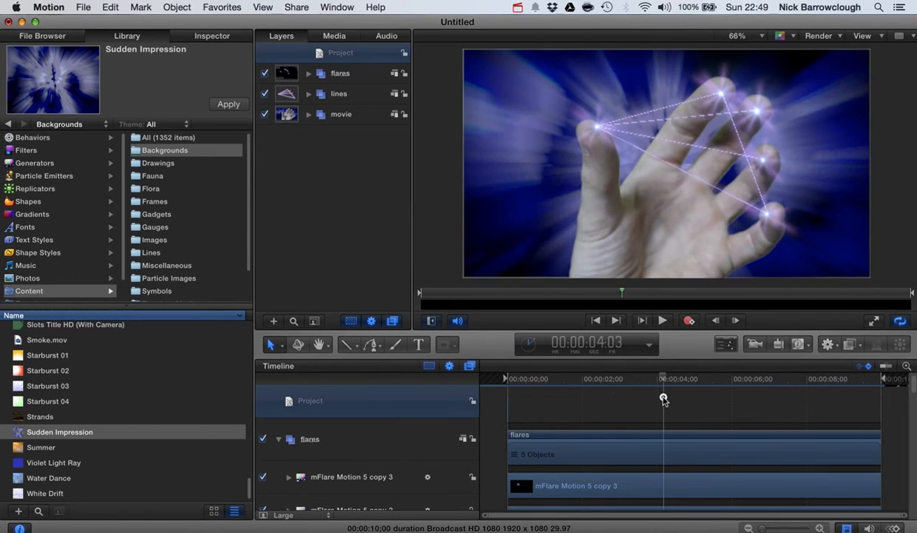
drag(663, 399, 589, 405)
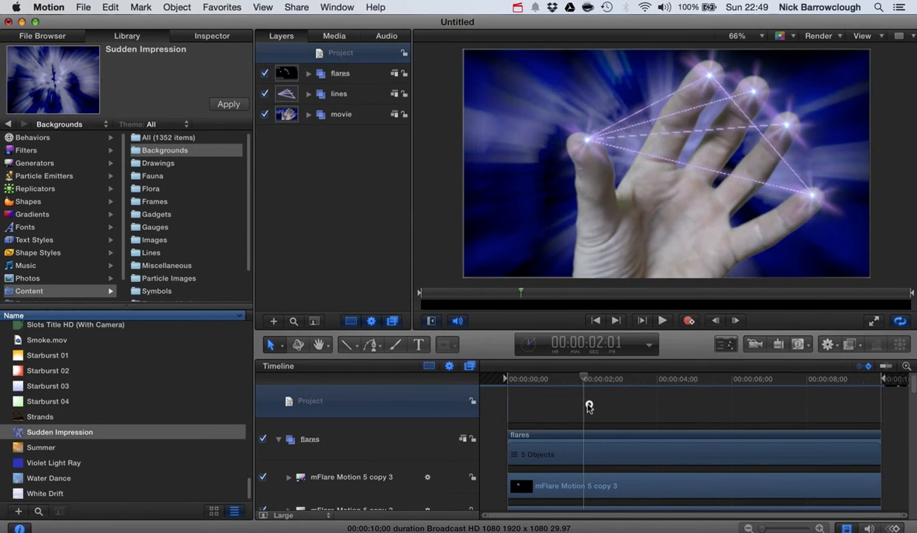
drag(589, 406, 688, 415)
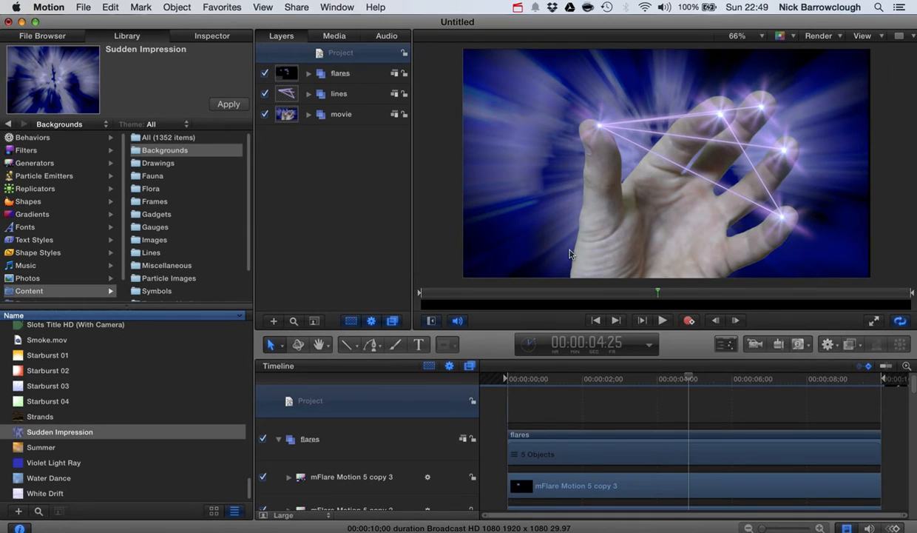
mouse_move(482, 106)
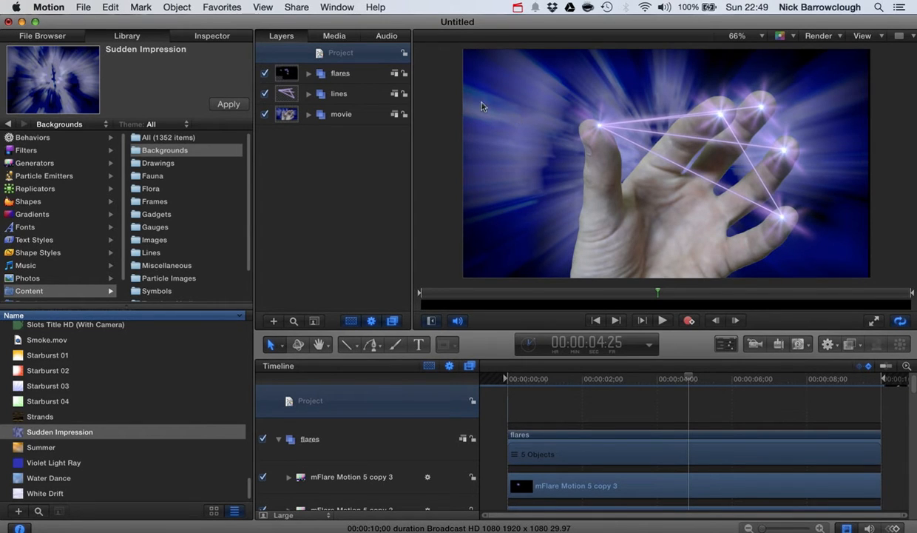
Hide the Sudden Impression background and disable the Keyer filter on the hand clip.
click(308, 114)
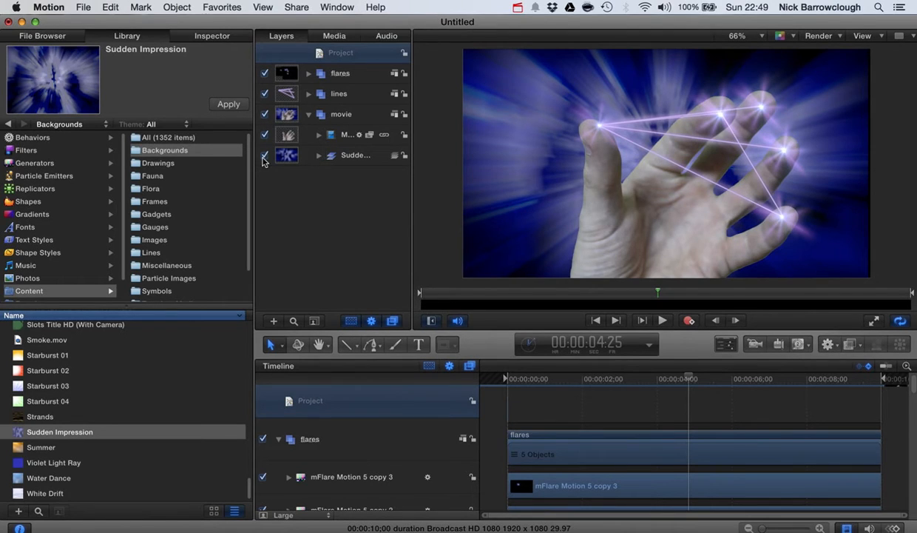
click(263, 155)
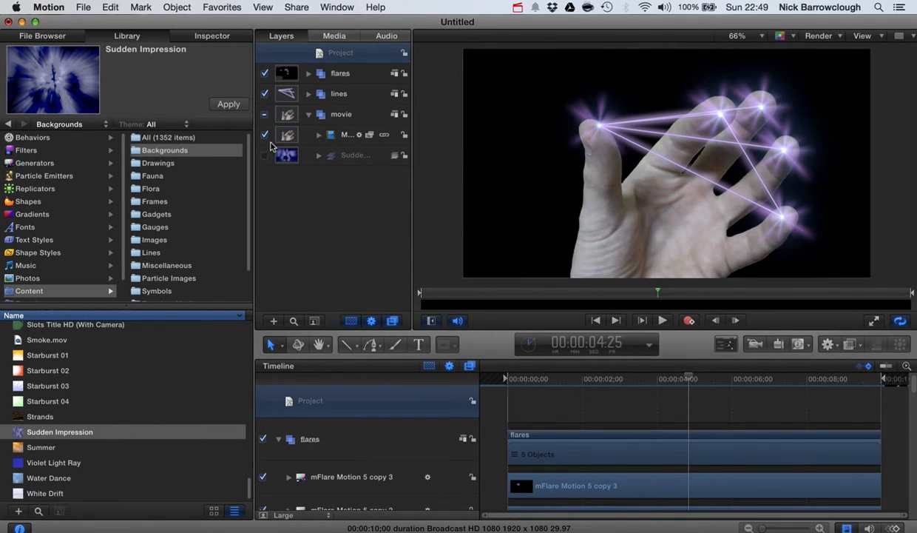
click(319, 133)
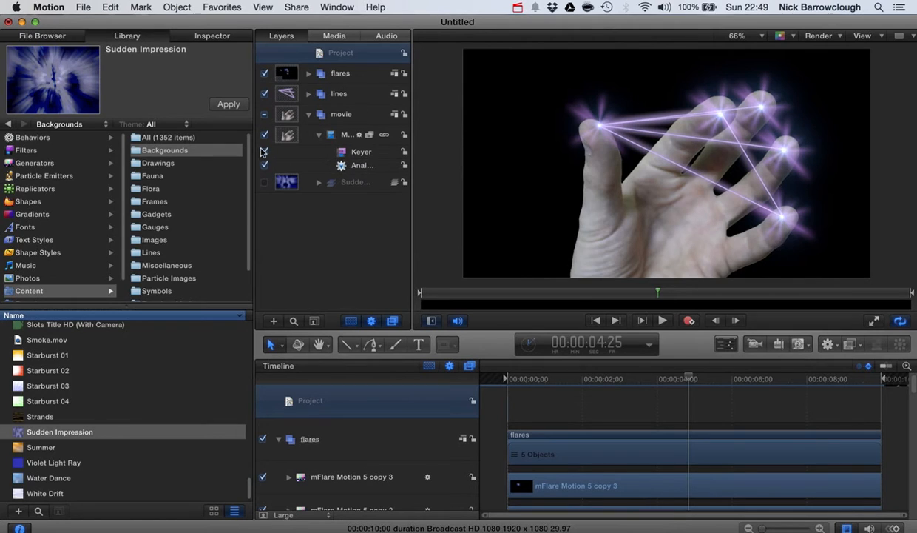
click(264, 151)
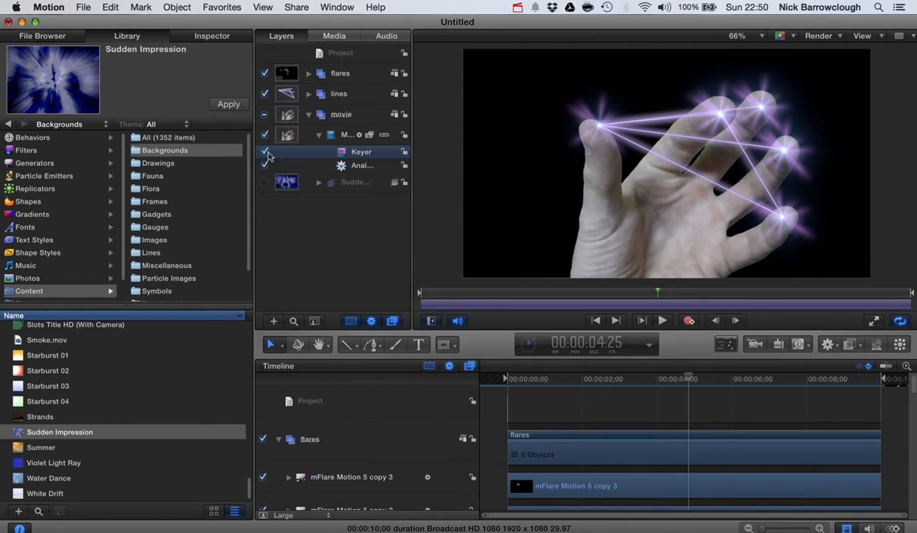
right_click(348, 134)
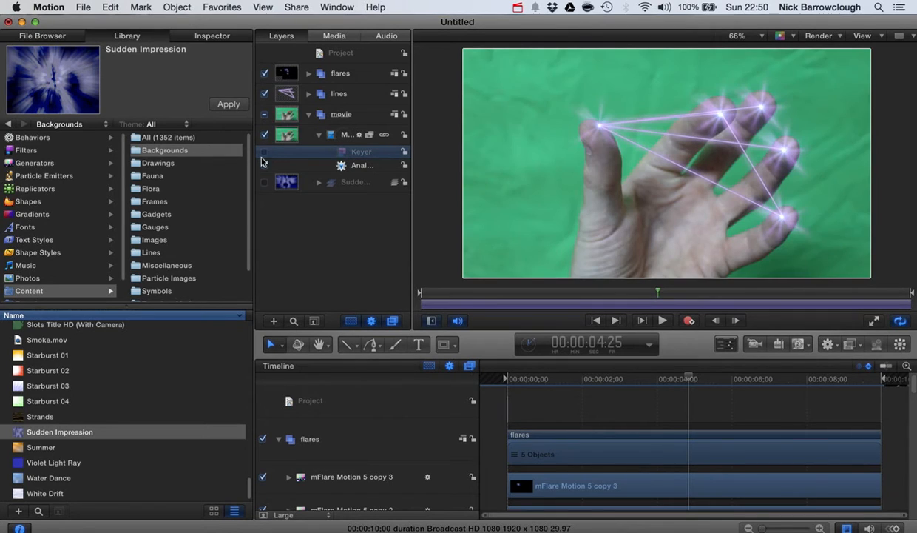
click(263, 133)
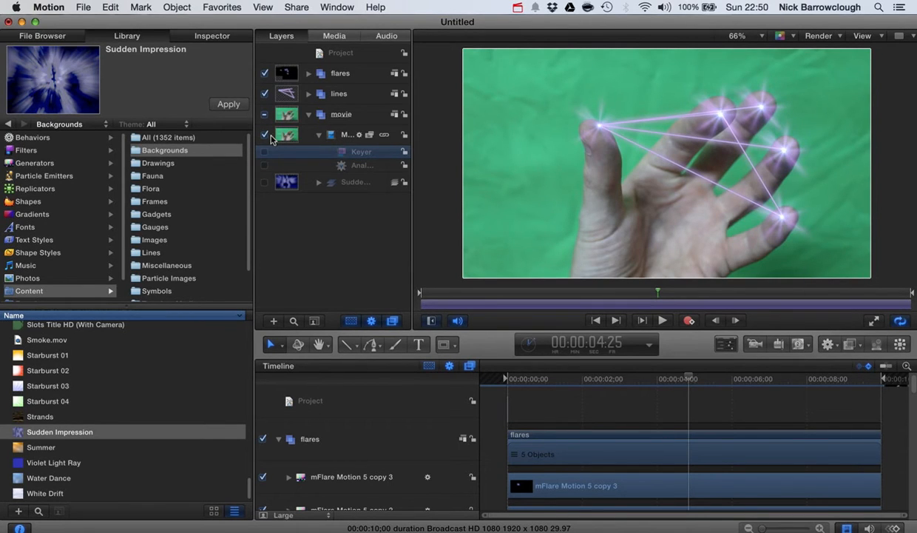
Switch off the light-beam lines group and the fingertip flares group.
click(264, 93)
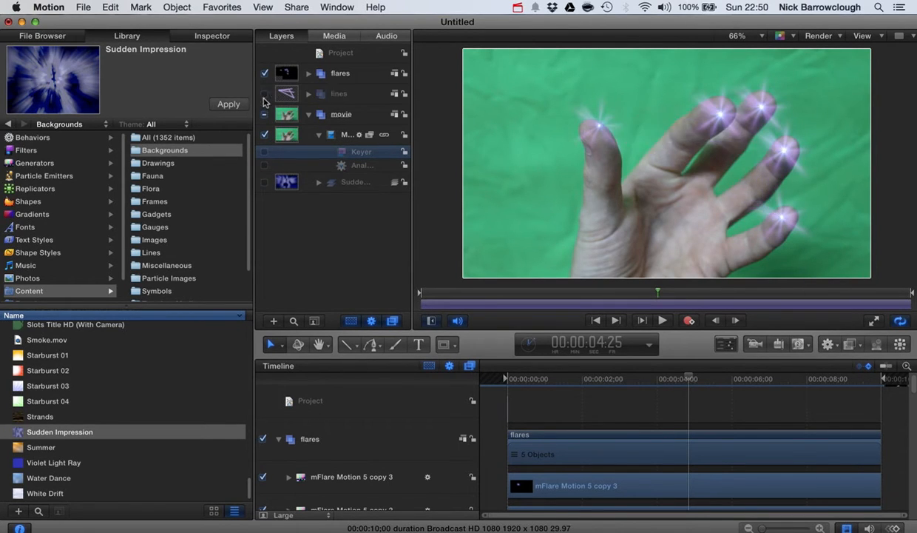
click(264, 72)
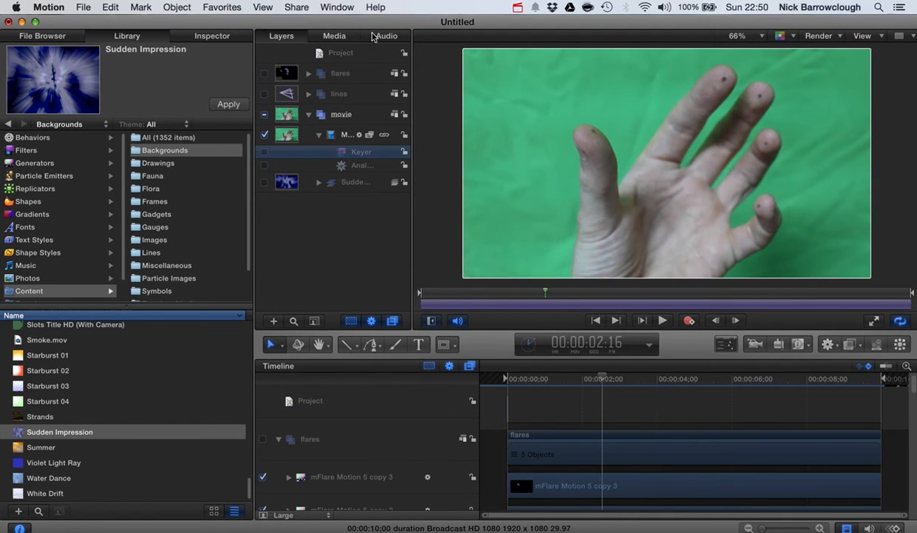
Preview the raw green-screen hand footage, scrubbing between early and late frames.
click(386, 36)
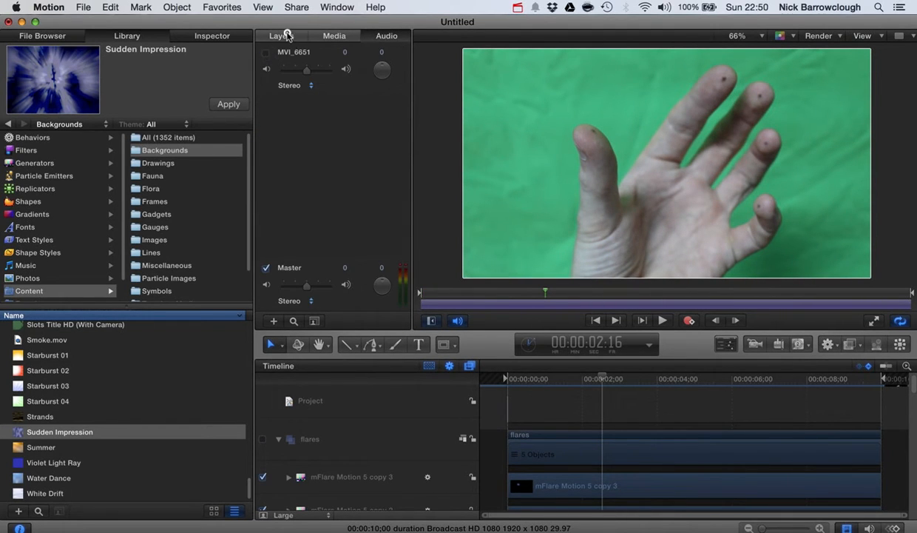
click(281, 36)
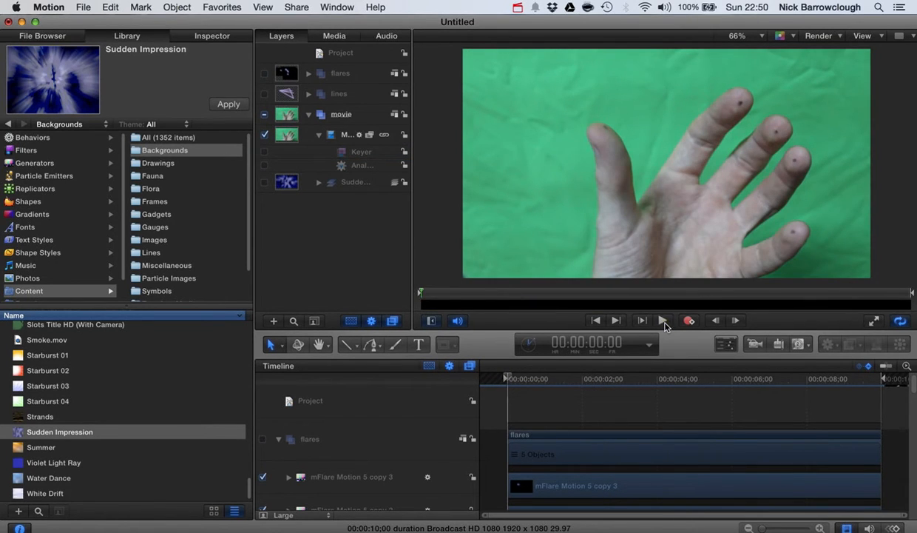
click(664, 319)
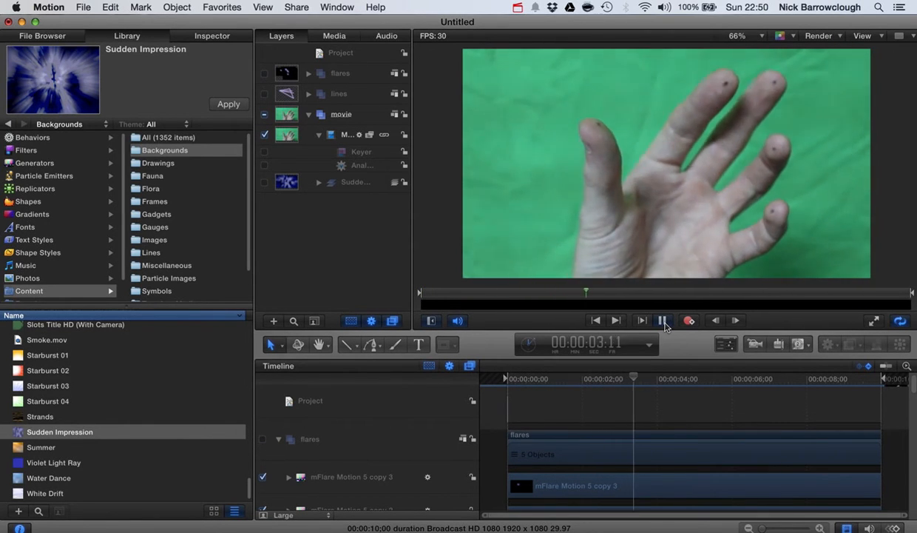
click(663, 319)
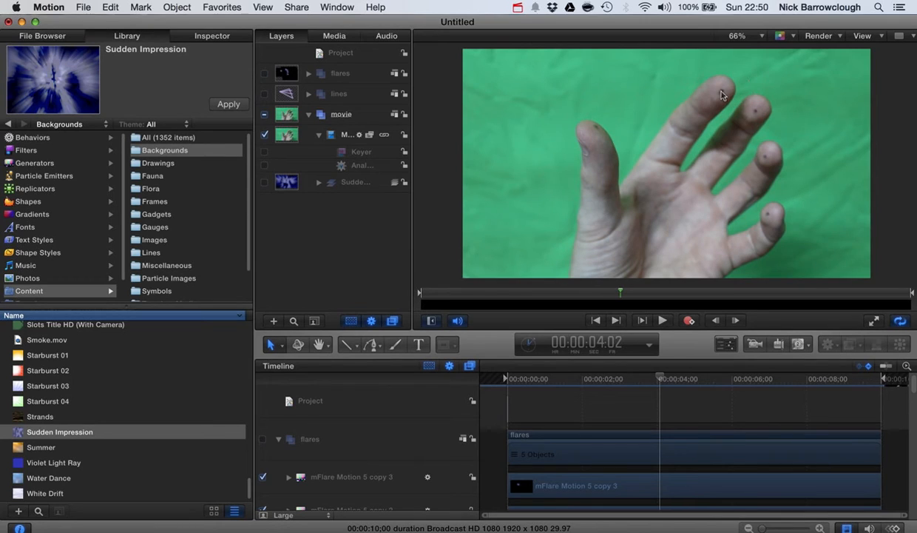
mouse_move(791, 204)
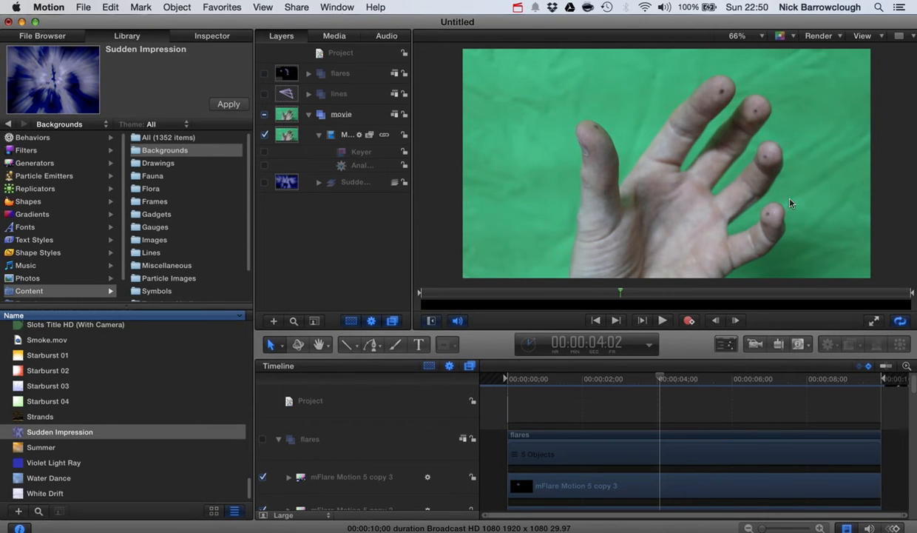
mouse_move(609, 139)
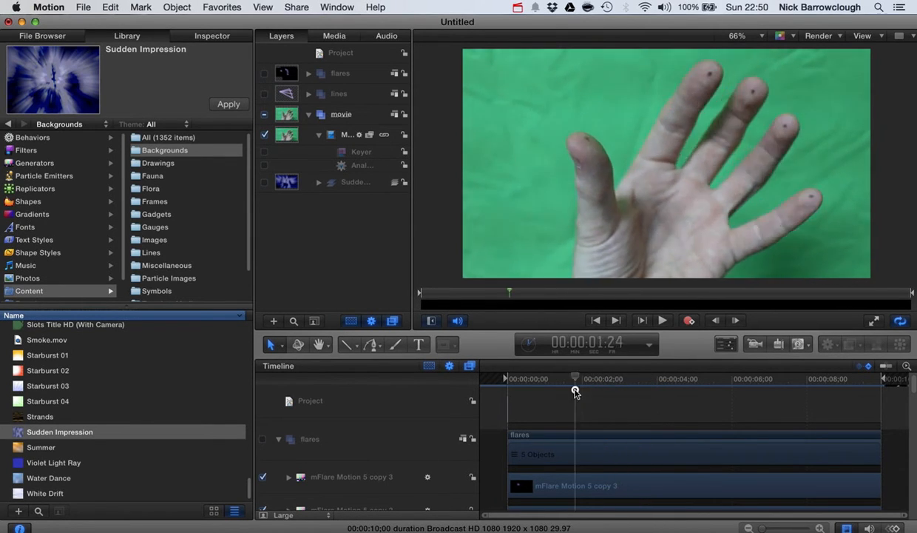
drag(576, 393, 518, 393)
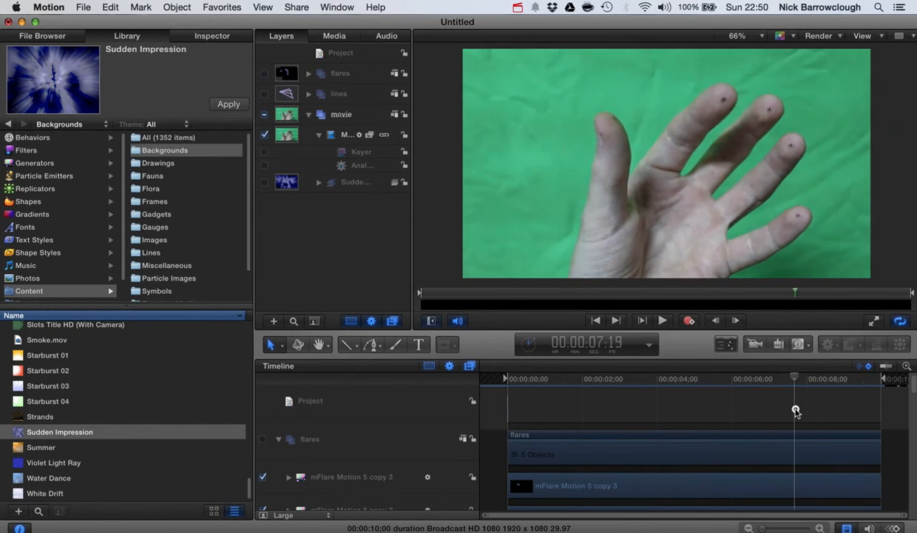
drag(796, 411, 743, 412)
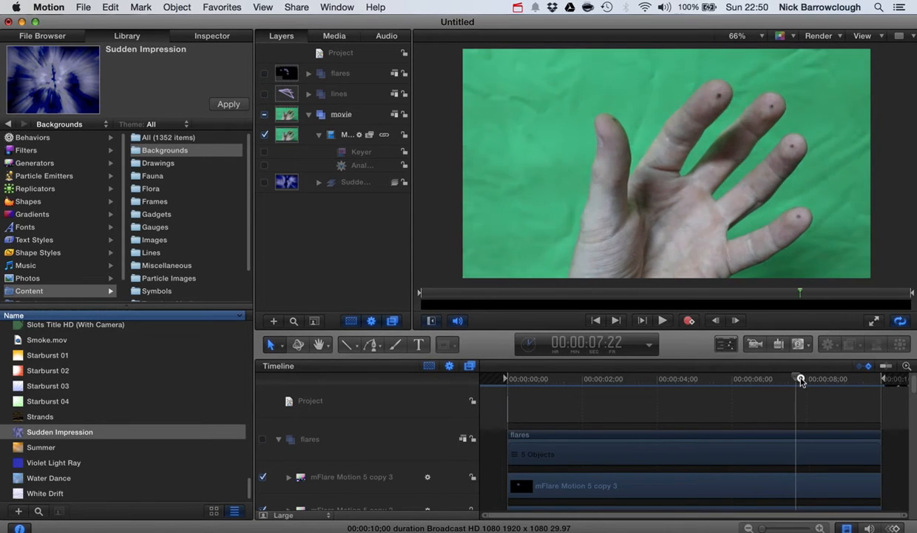
drag(802, 379, 835, 379)
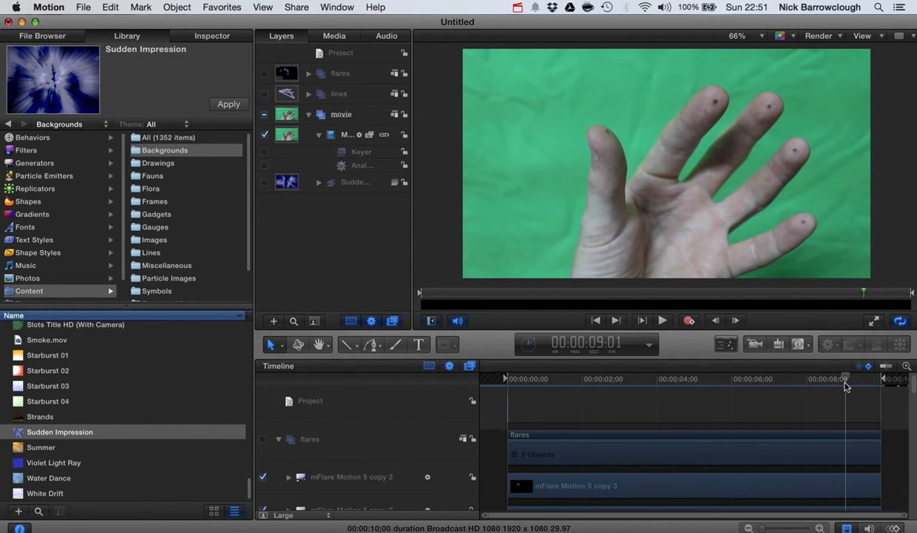
mouse_move(846, 383)
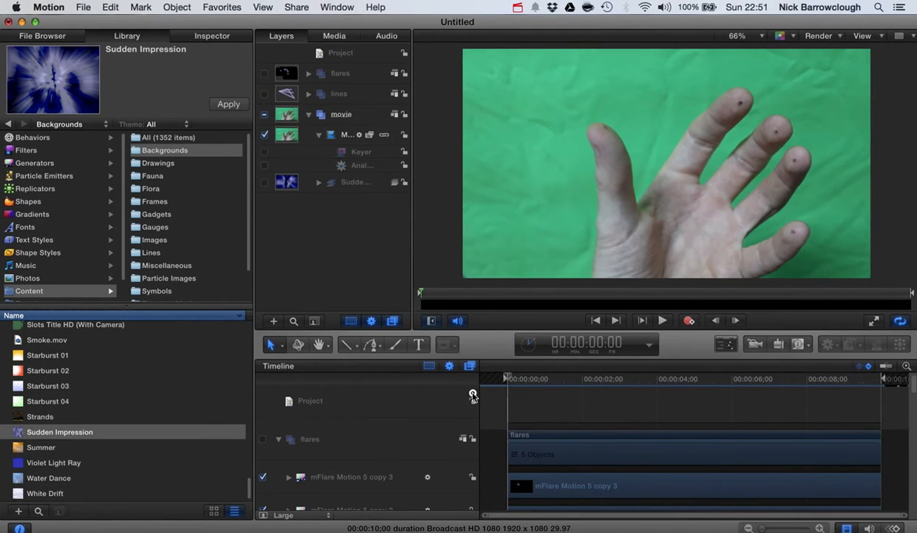
Play the raw footage through from the start and return the playhead to frame 0.
click(663, 320)
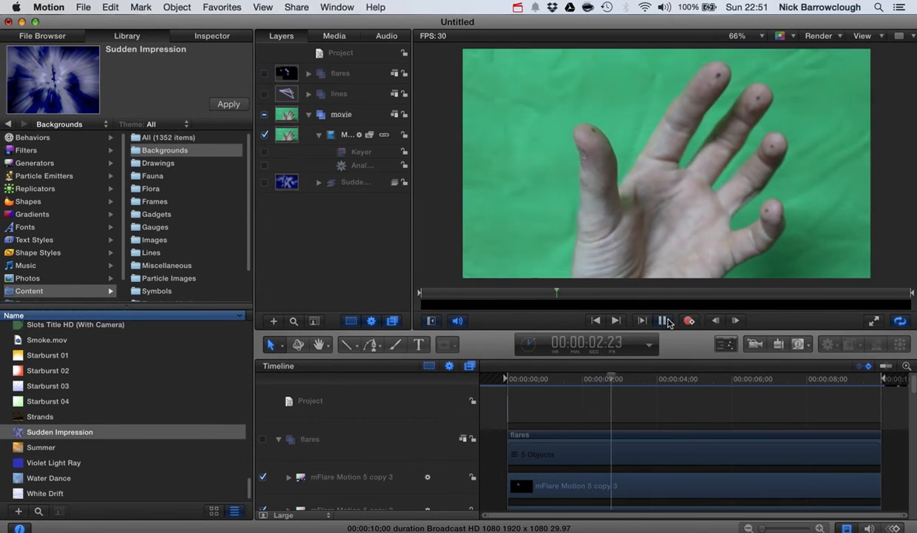
click(666, 320)
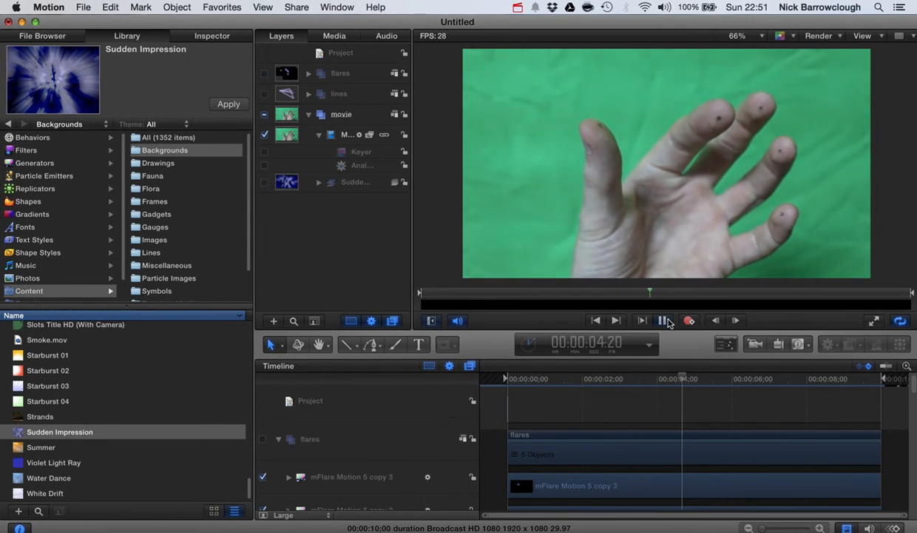
click(666, 319)
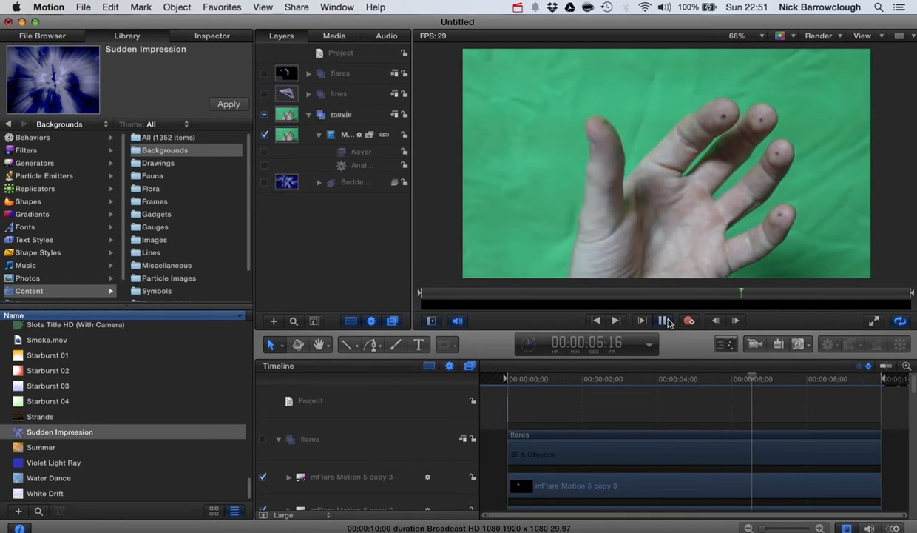
click(665, 320)
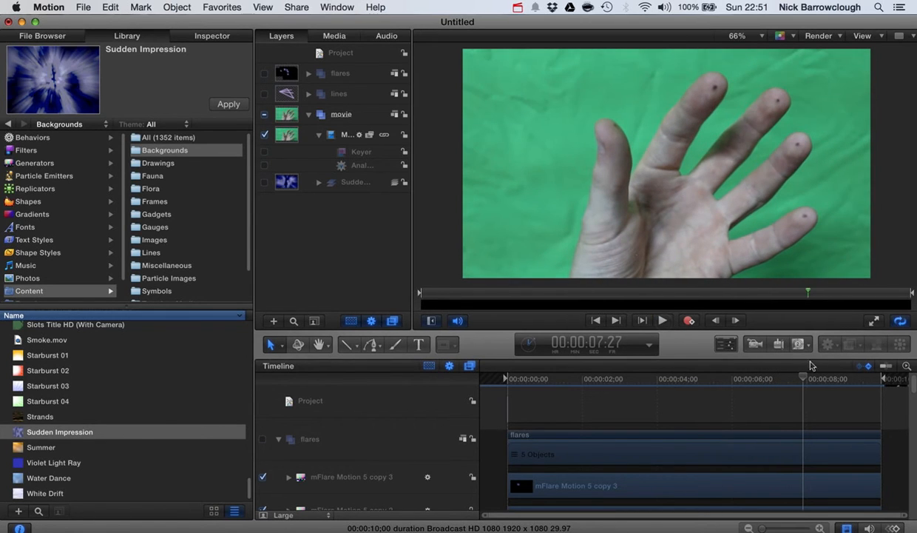
mouse_move(692, 80)
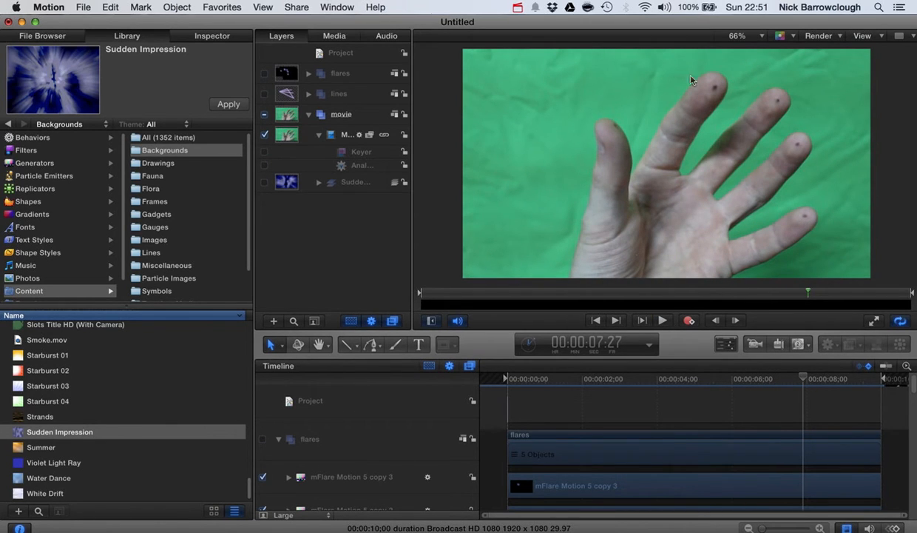
mouse_move(805, 379)
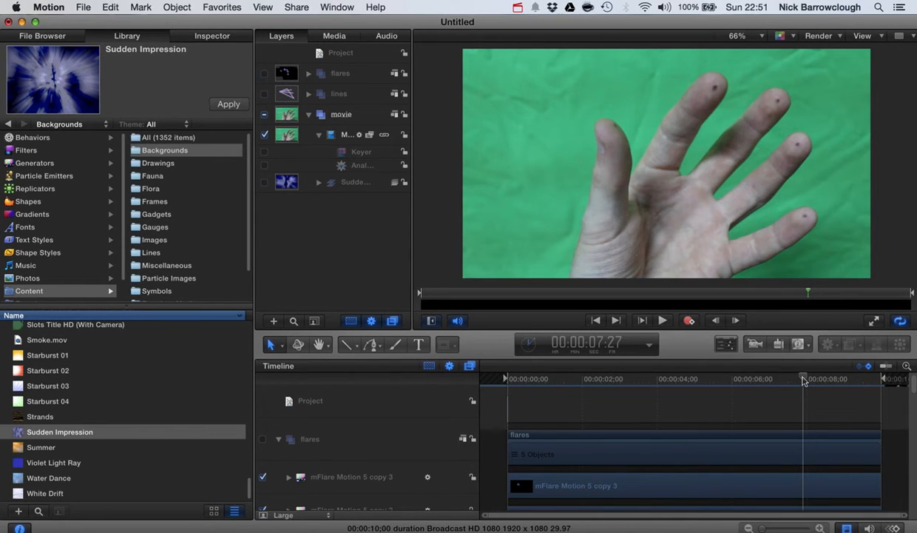
mouse_move(610, 269)
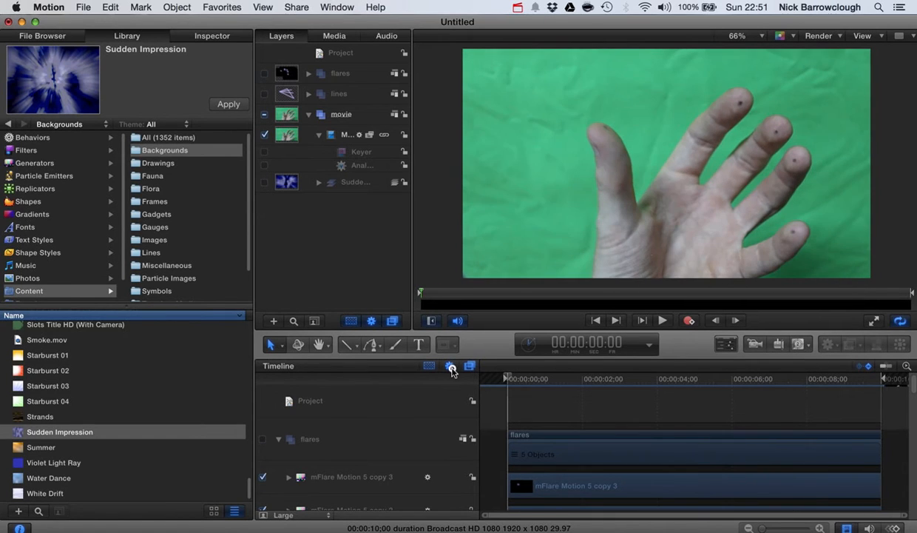
mouse_move(451, 367)
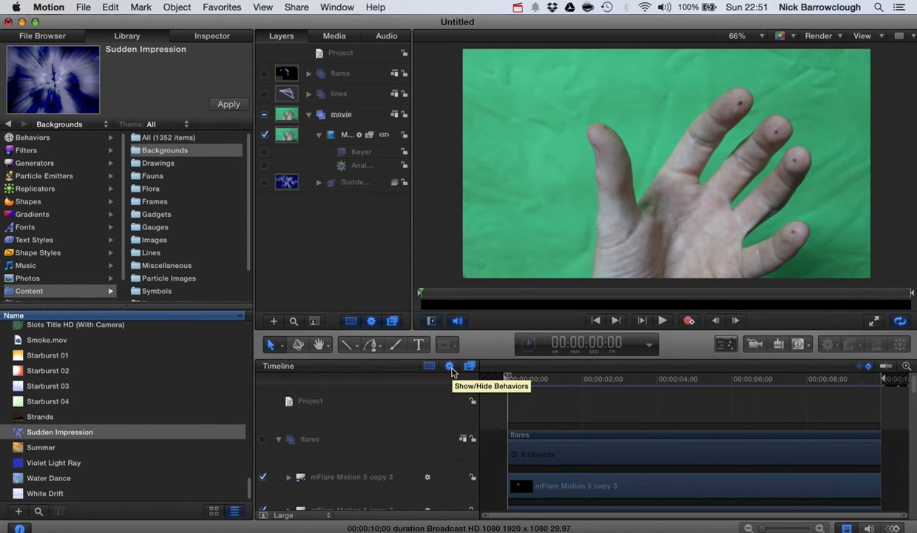
mouse_move(549, 231)
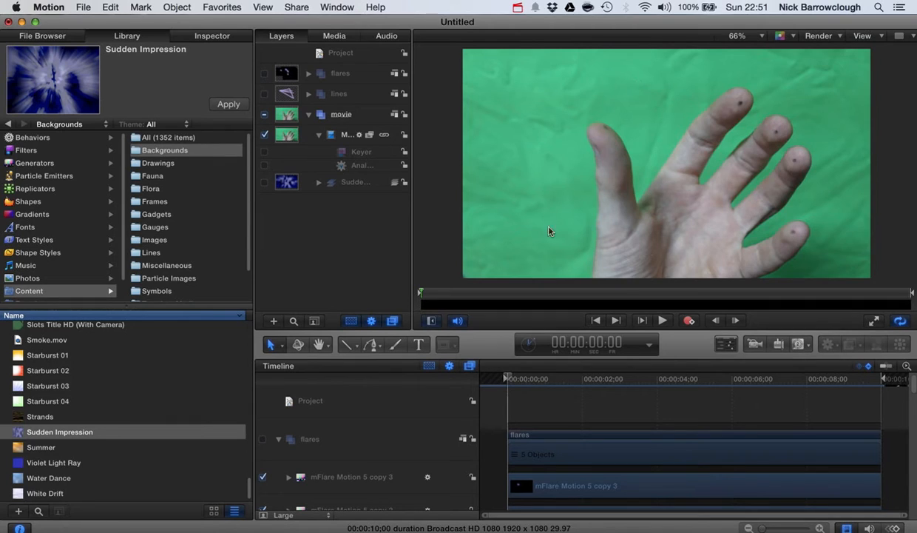
mouse_move(722, 284)
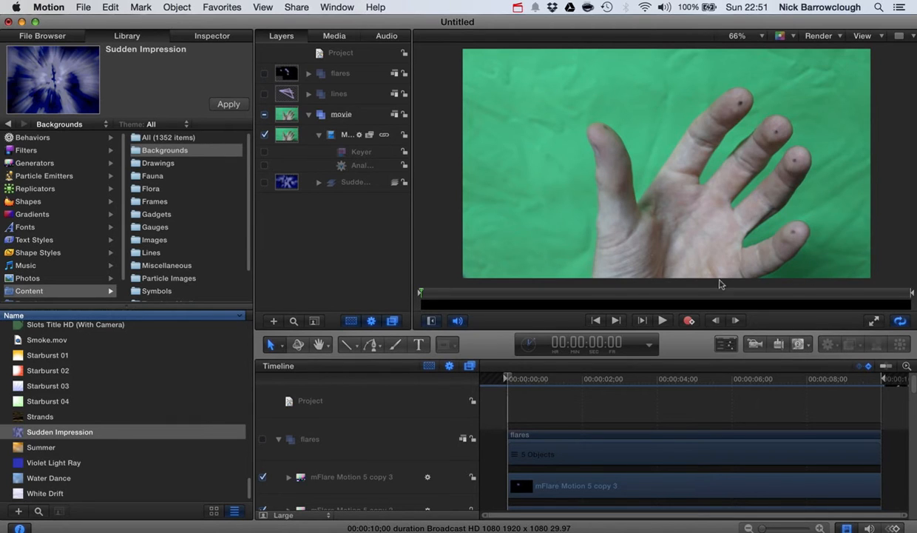
mouse_move(477, 288)
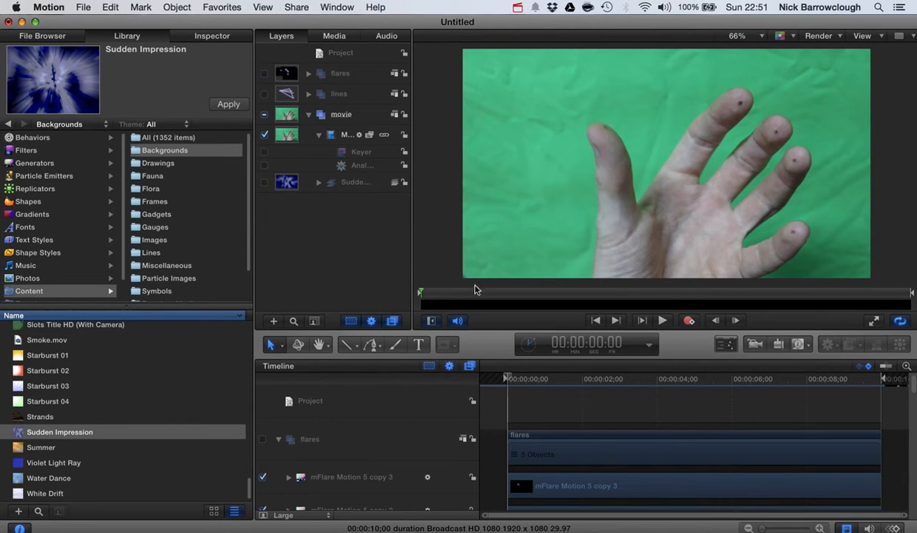
mouse_move(819, 270)
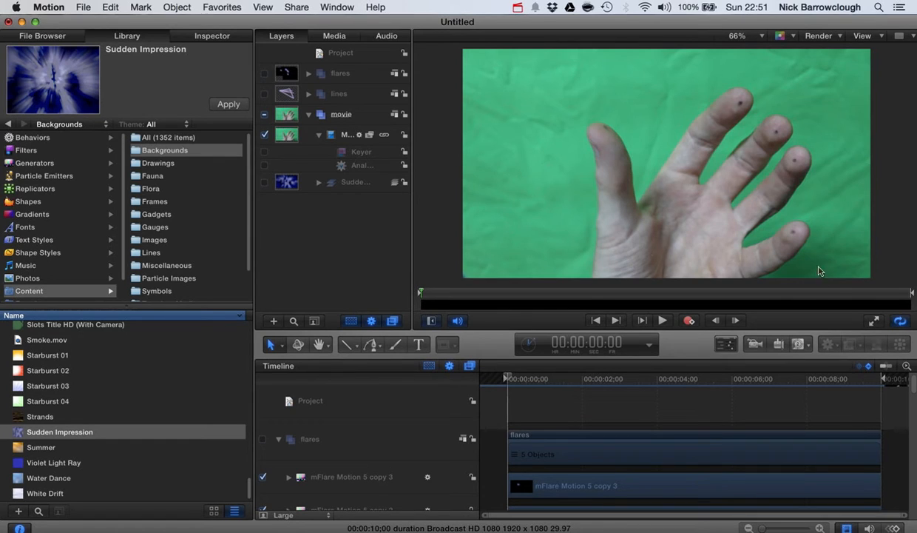
mouse_move(849, 272)
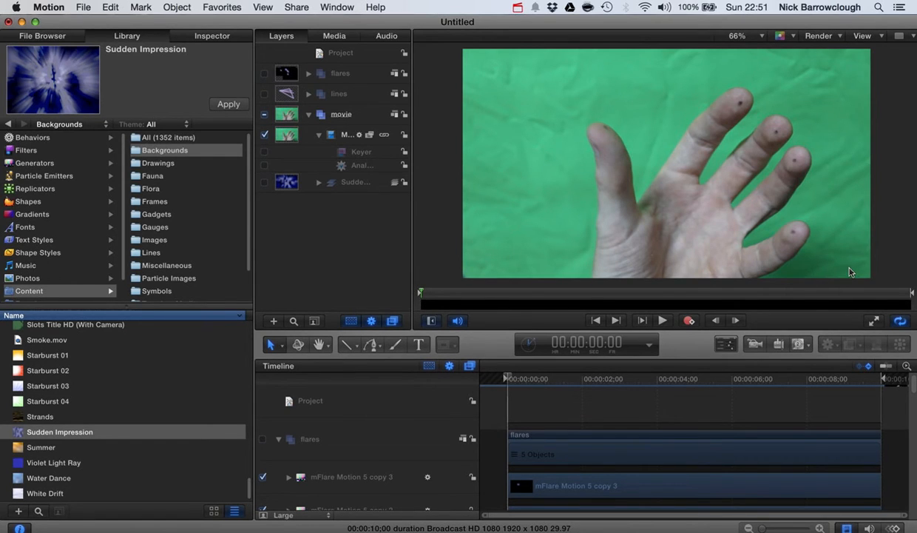
mouse_move(669, 320)
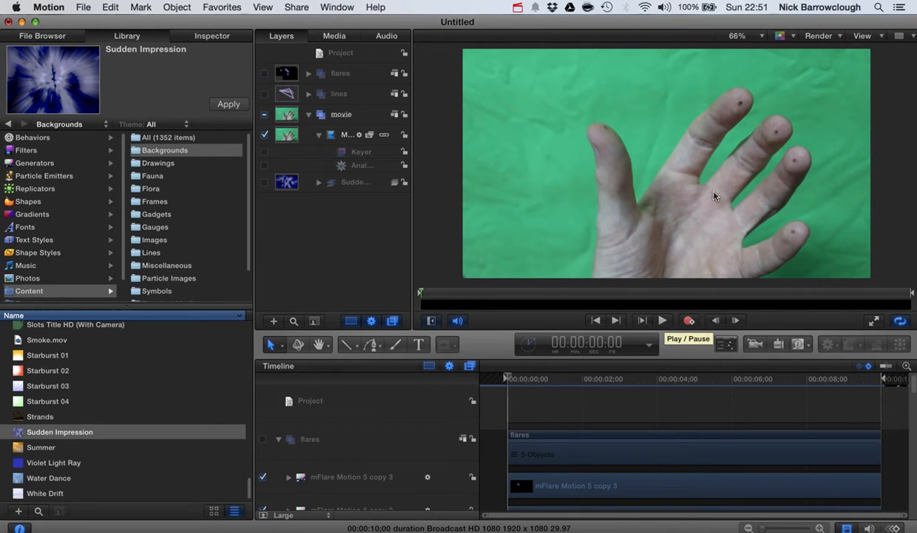
mouse_move(666, 103)
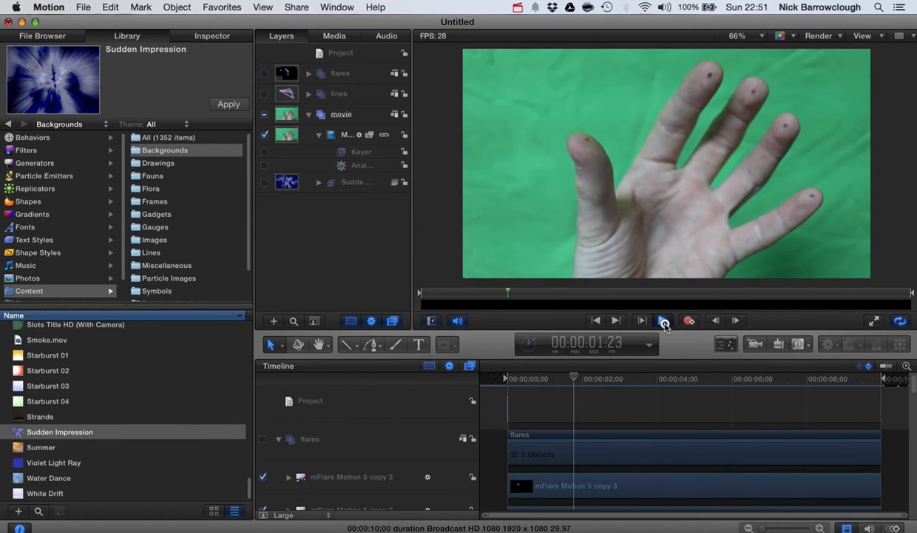
click(664, 320)
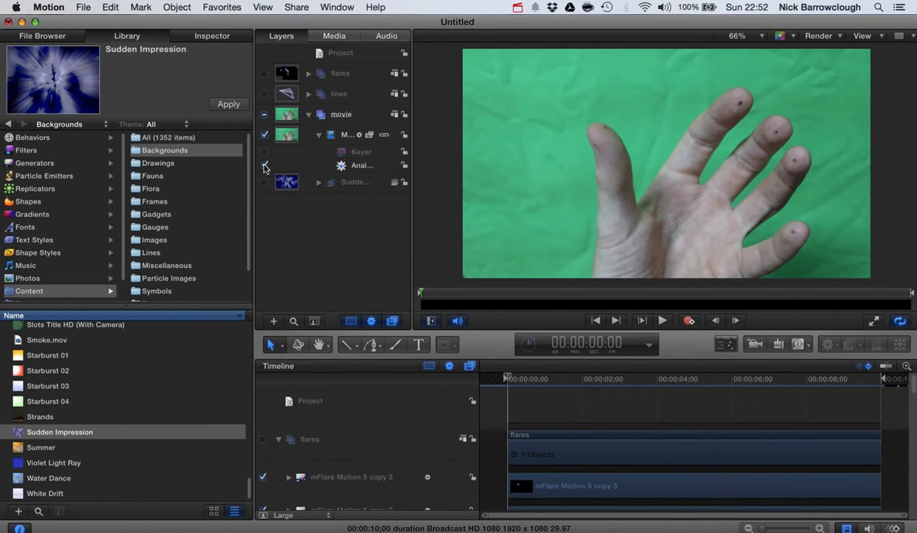
Show the five fingertip tracking points and their recorded paths, then re-enable the lines group.
click(361, 166)
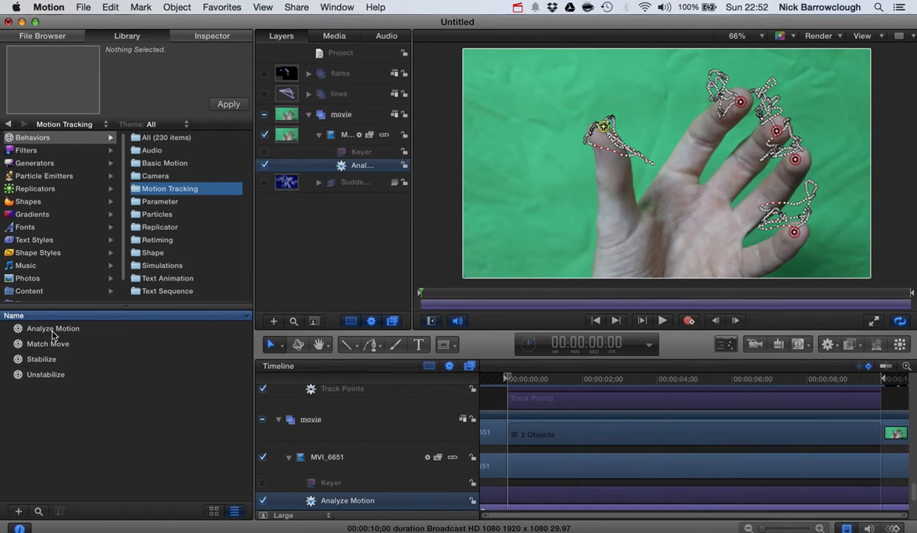
click(53, 328)
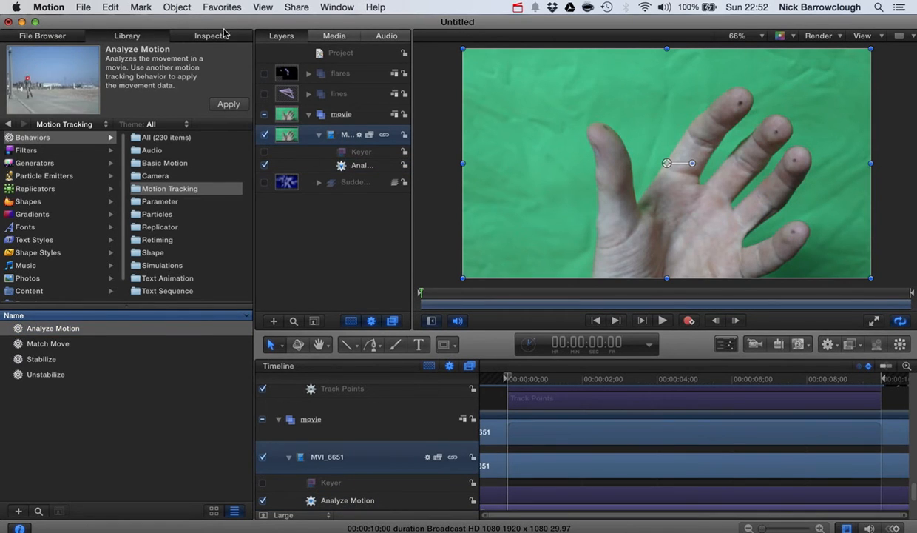
click(213, 35)
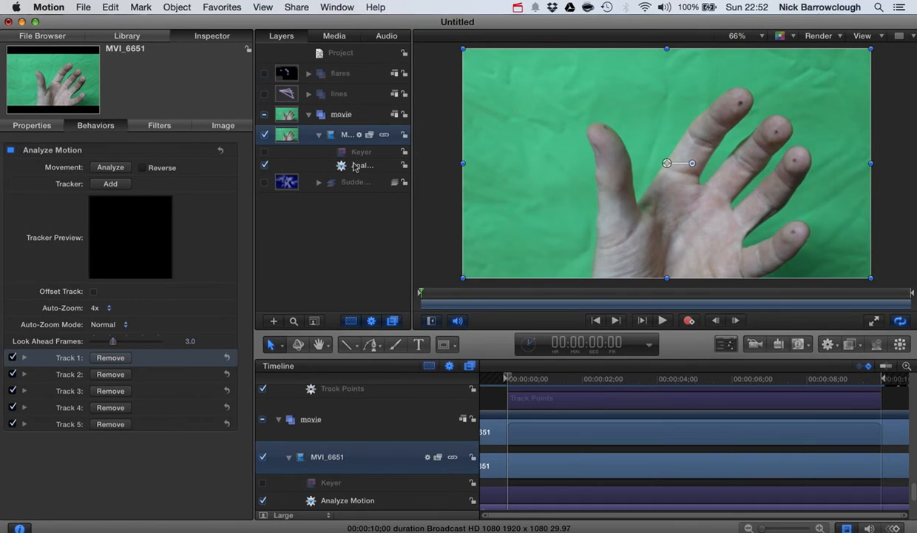
click(109, 166)
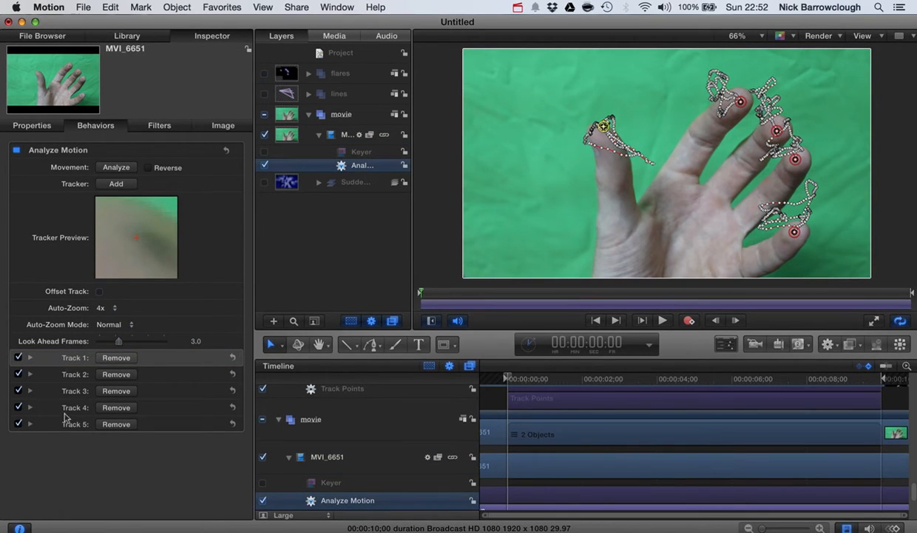
mouse_move(629, 106)
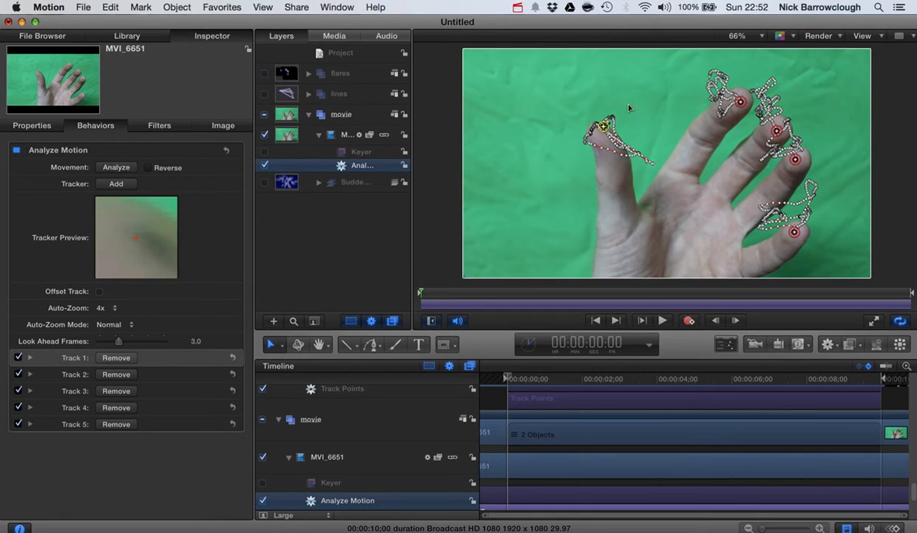
mouse_move(374, 166)
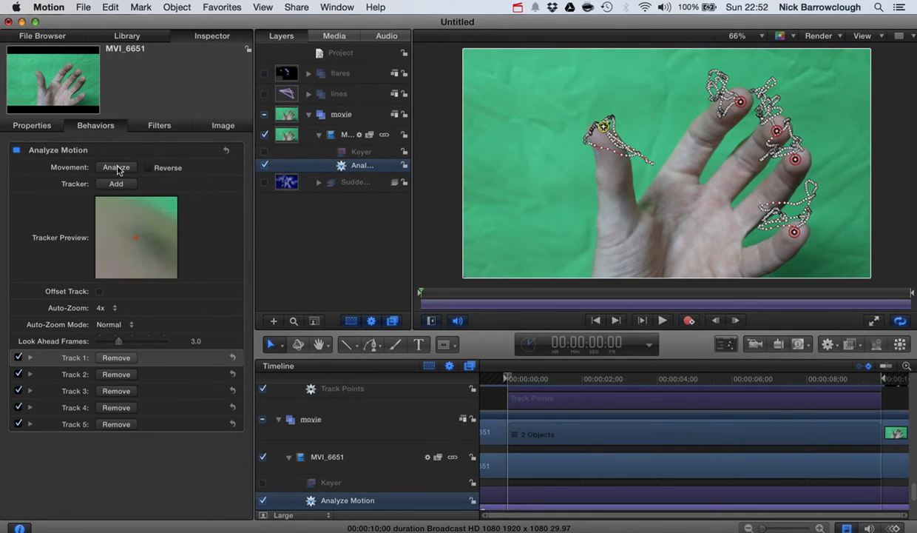
mouse_move(693, 115)
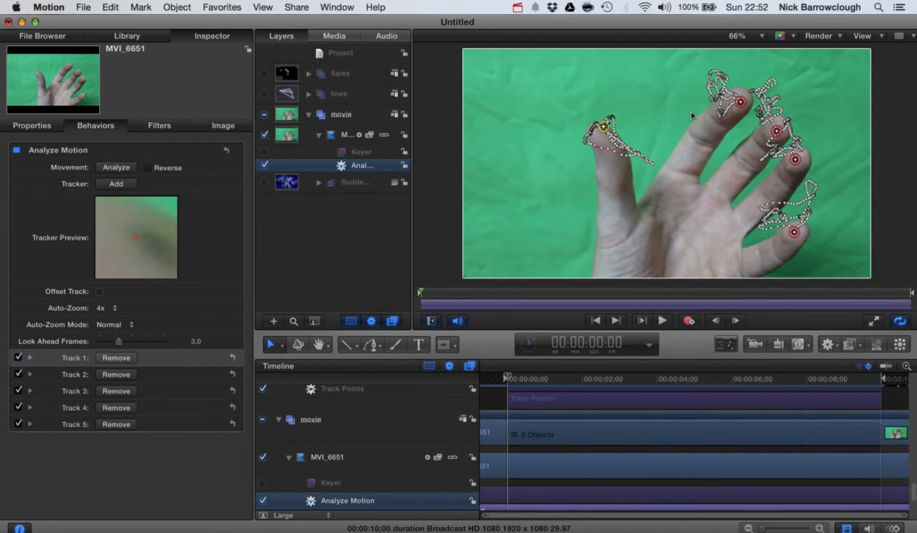
mouse_move(861, 208)
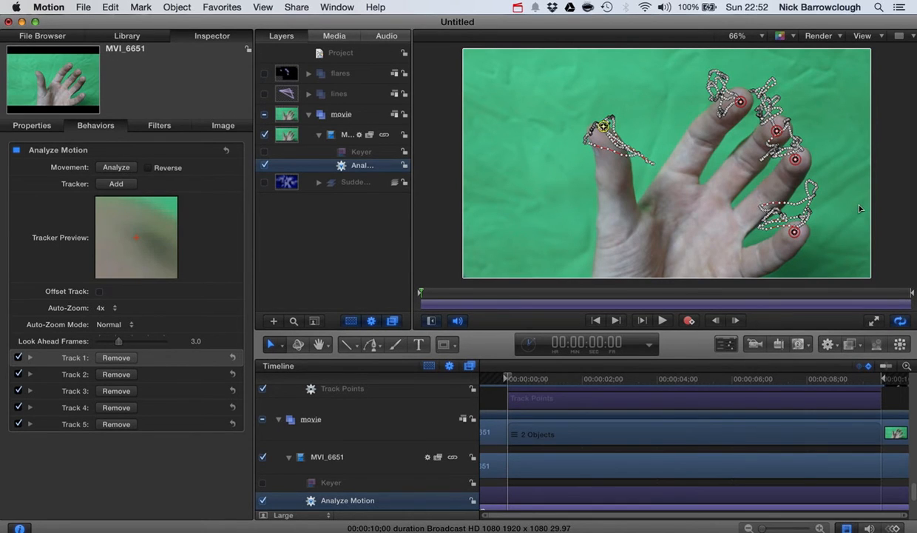
mouse_move(792, 189)
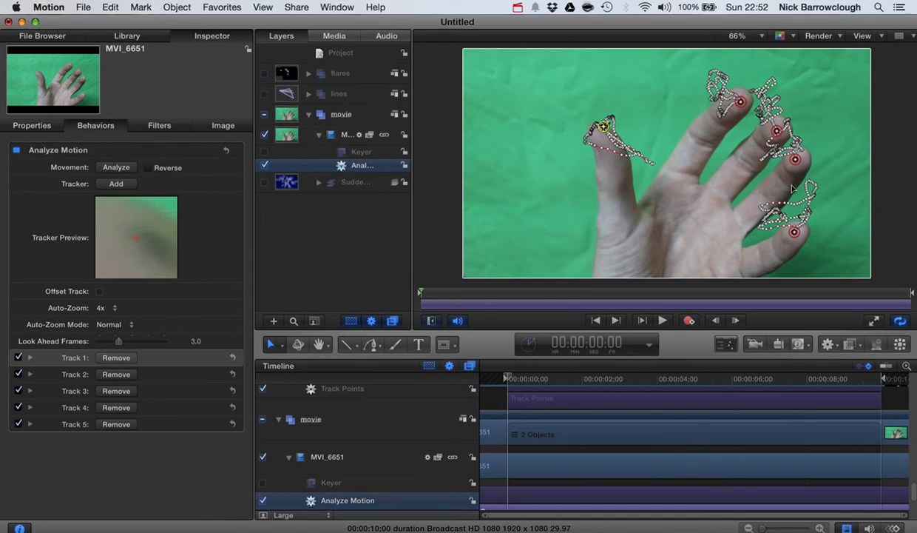
mouse_move(796, 230)
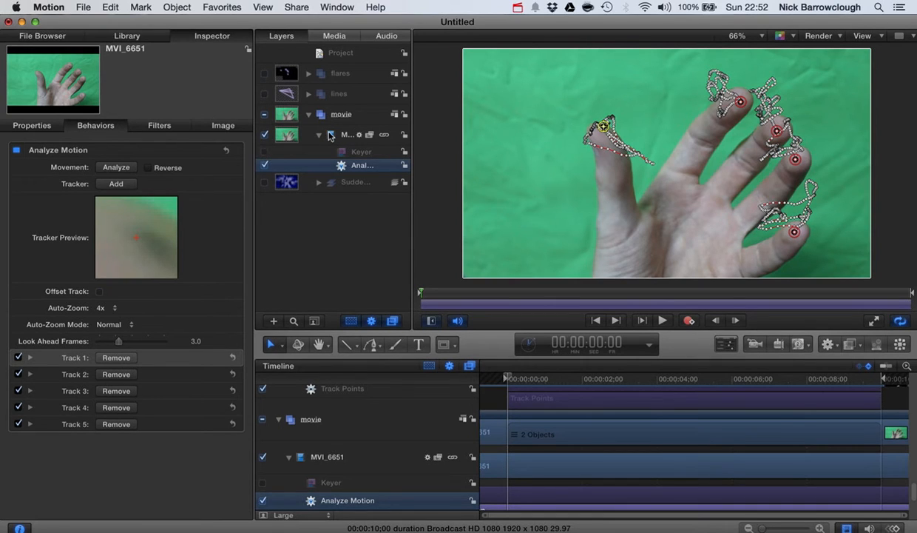
click(319, 133)
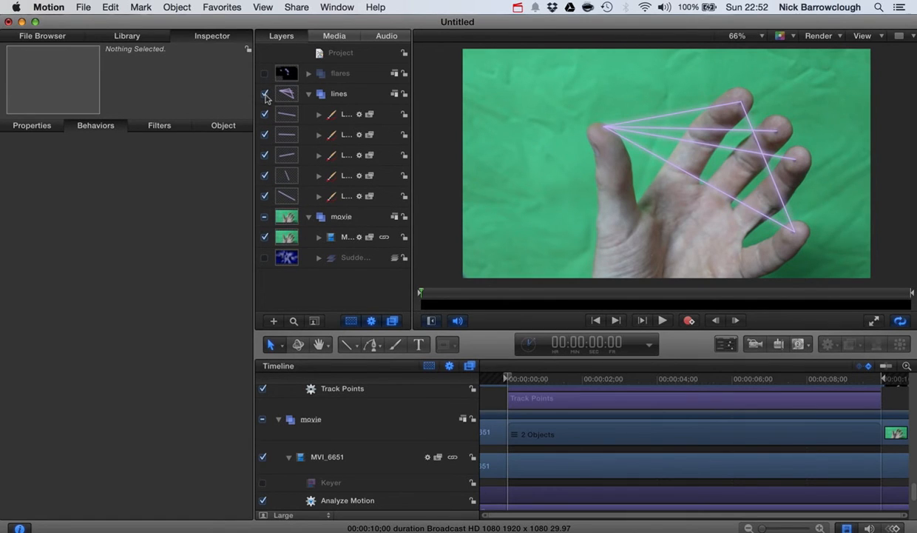
Review Line 4's Glow and Track Points behaviour pinning its control points to Track 1 and Track 4.
click(265, 97)
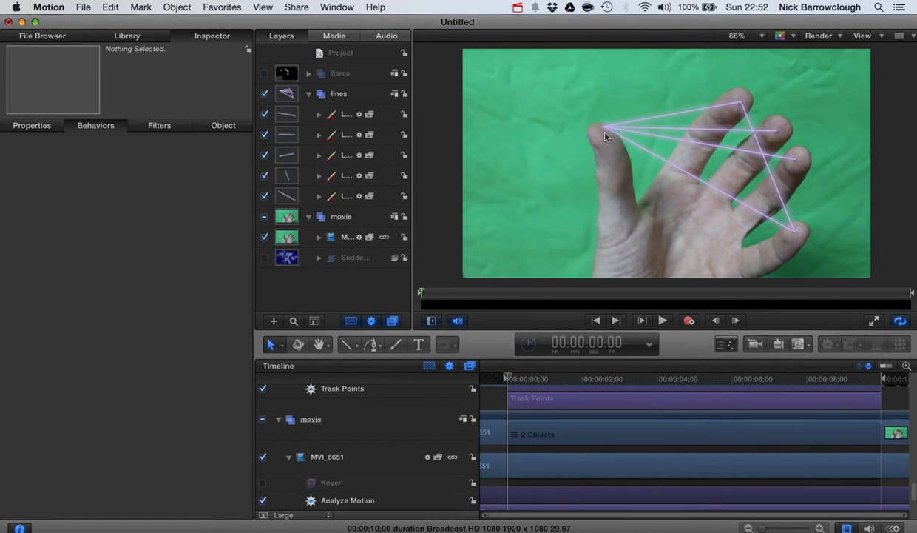
mouse_move(710, 107)
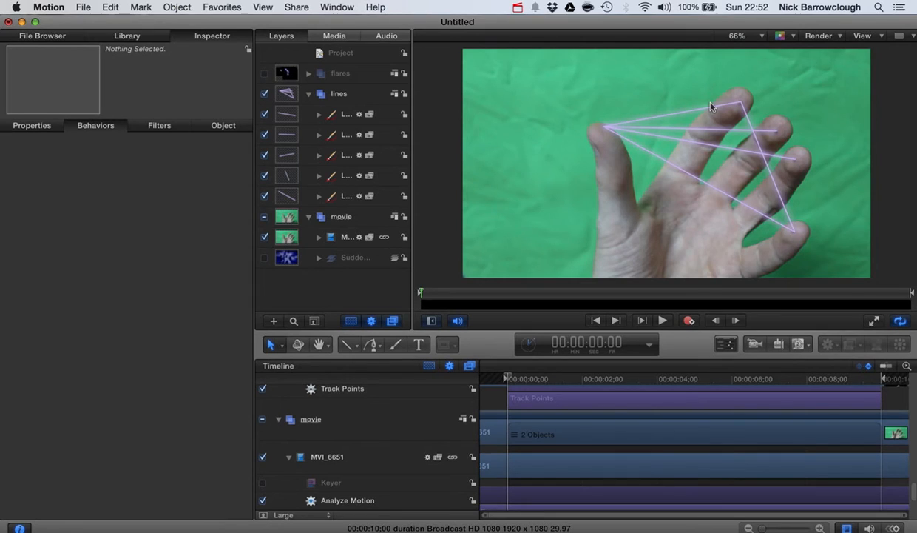
mouse_move(458, 136)
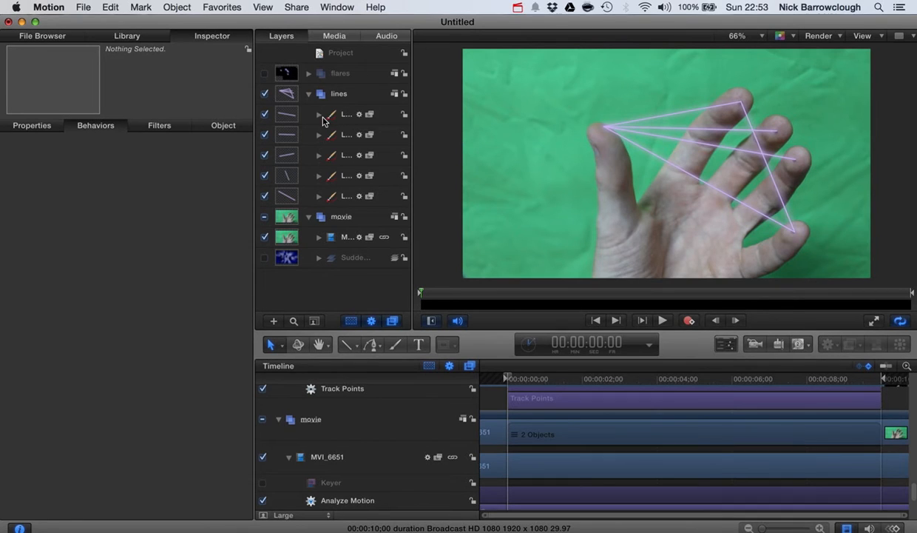
click(318, 114)
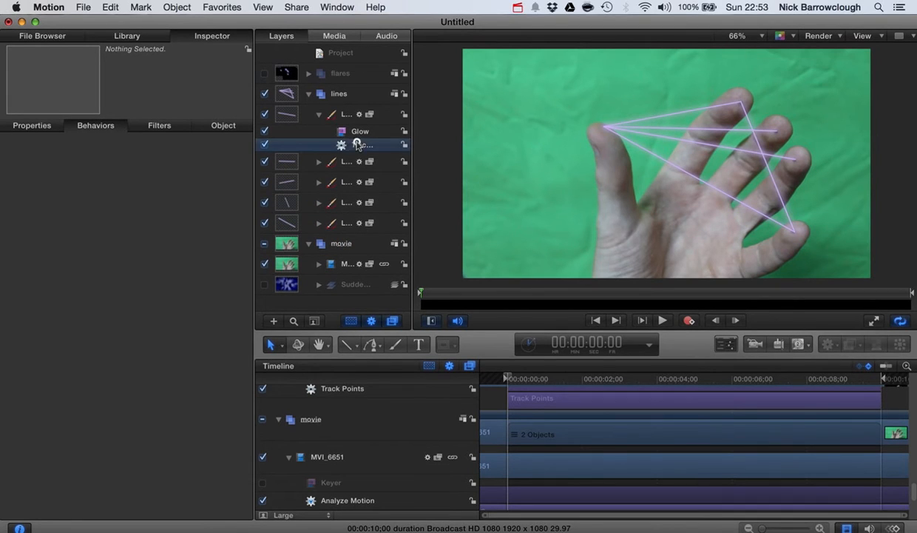
click(379, 145)
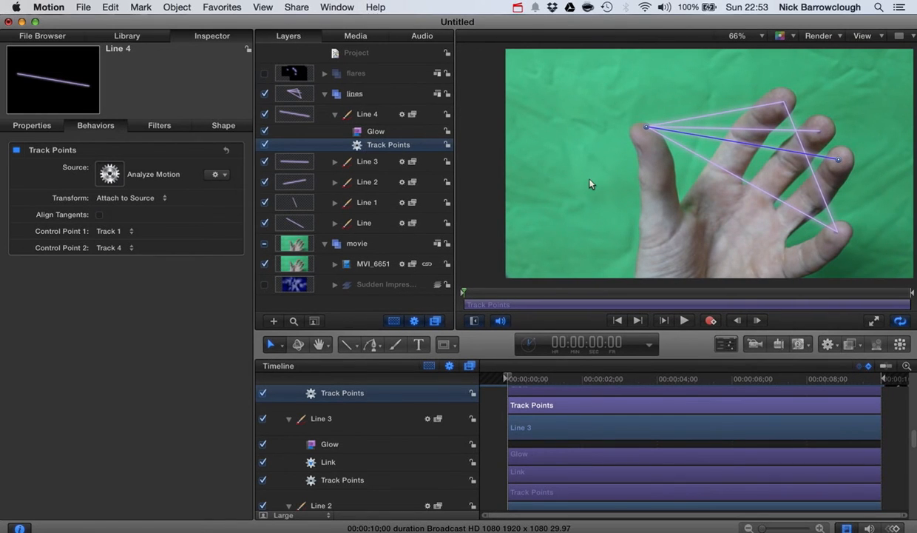
mouse_move(178, 156)
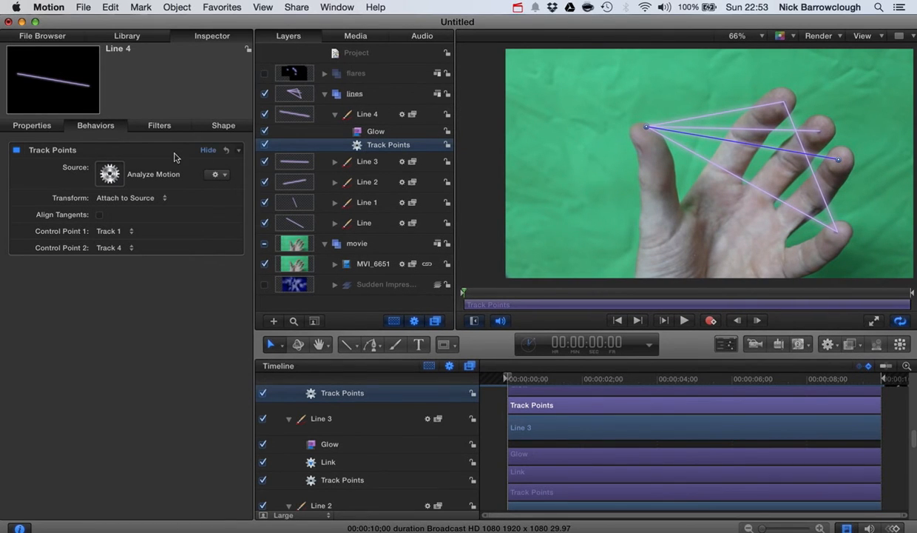
click(127, 36)
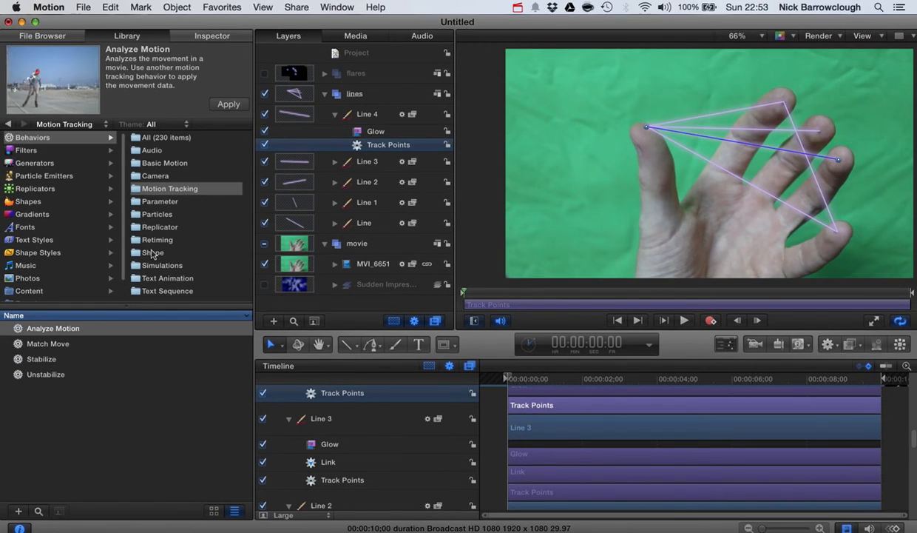
click(152, 251)
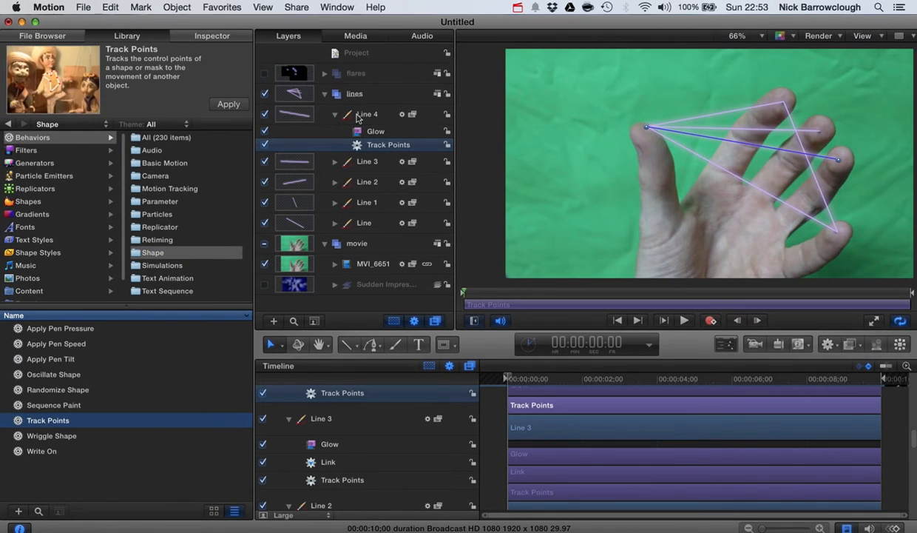
click(367, 114)
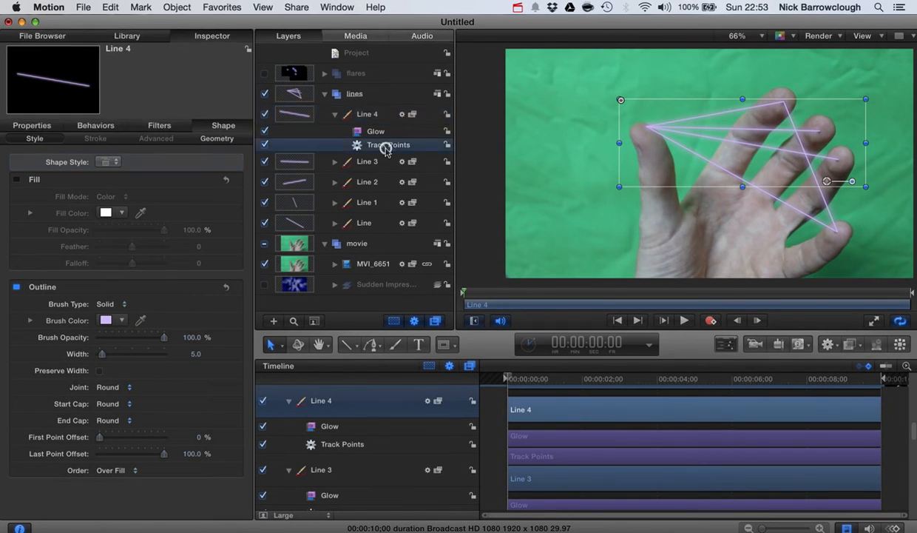
click(388, 145)
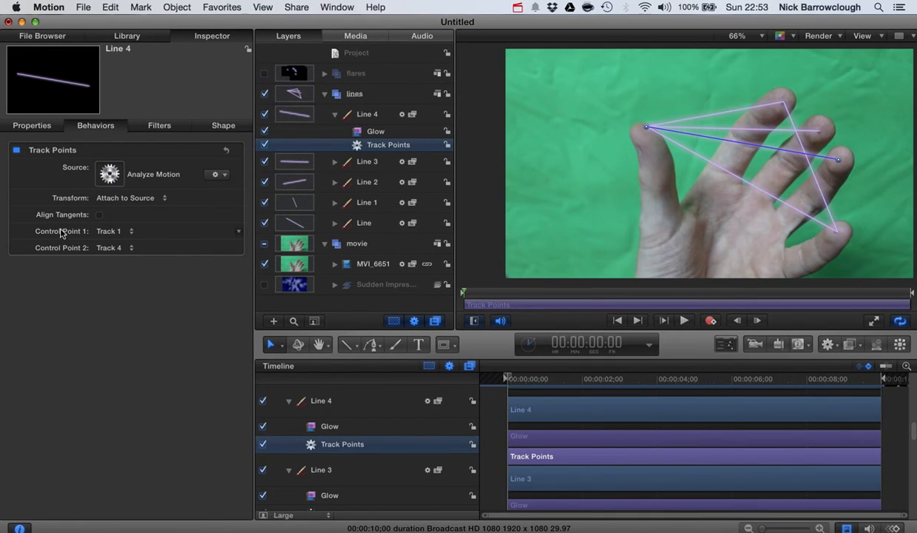
mouse_move(682, 59)
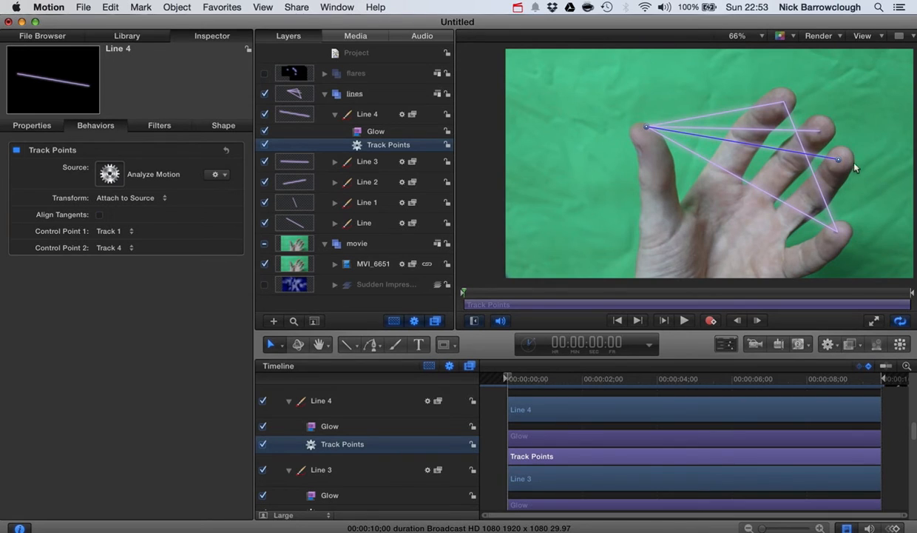
mouse_move(651, 130)
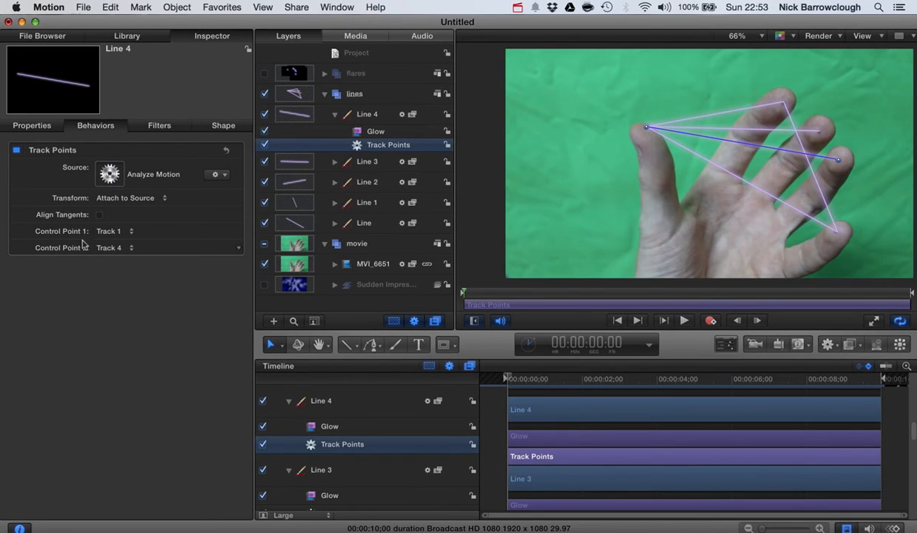
mouse_move(103, 301)
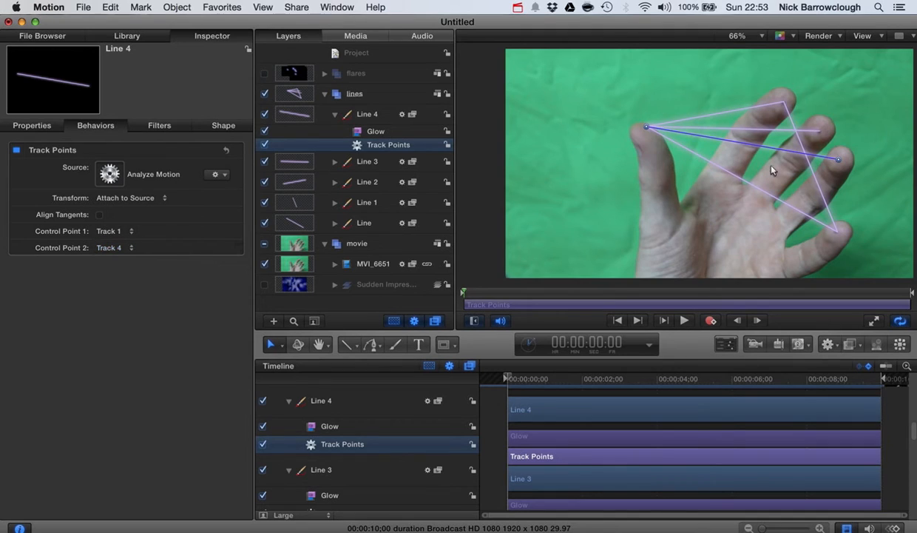
mouse_move(836, 166)
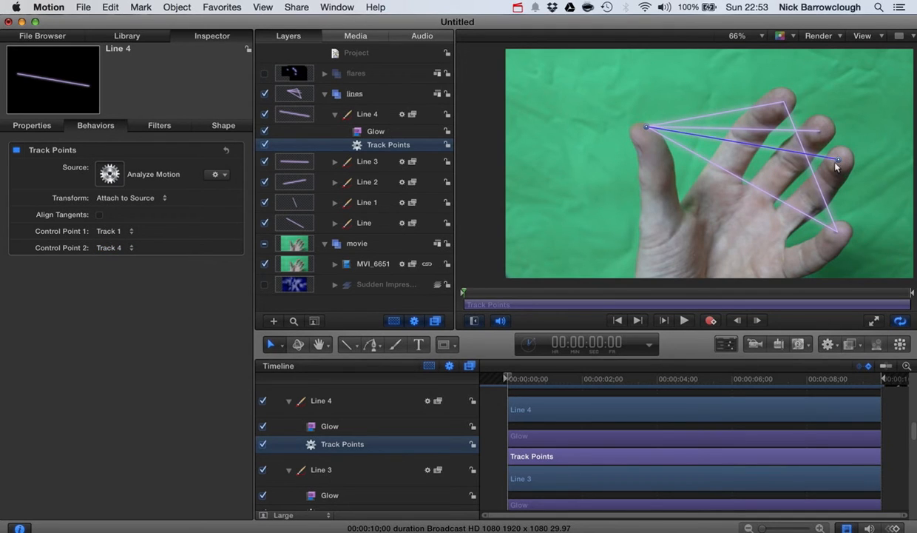
mouse_move(851, 156)
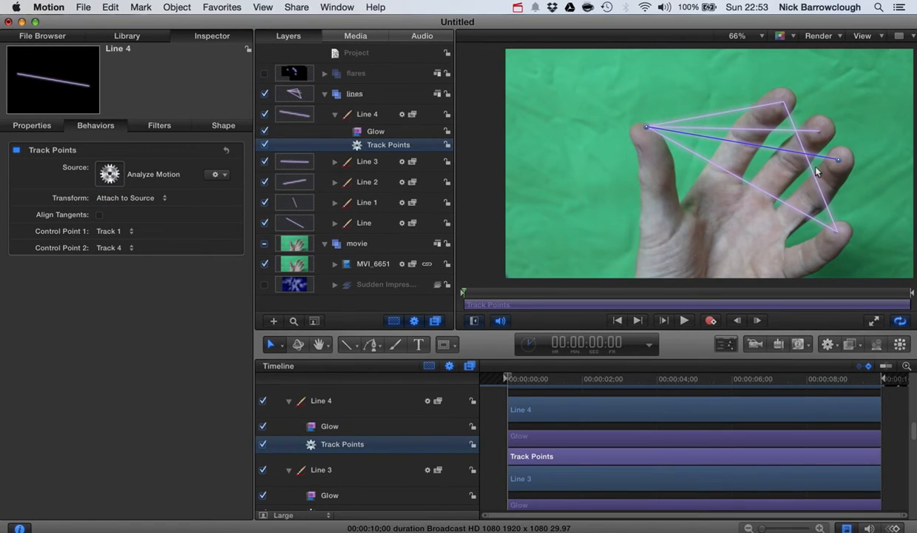
mouse_move(840, 163)
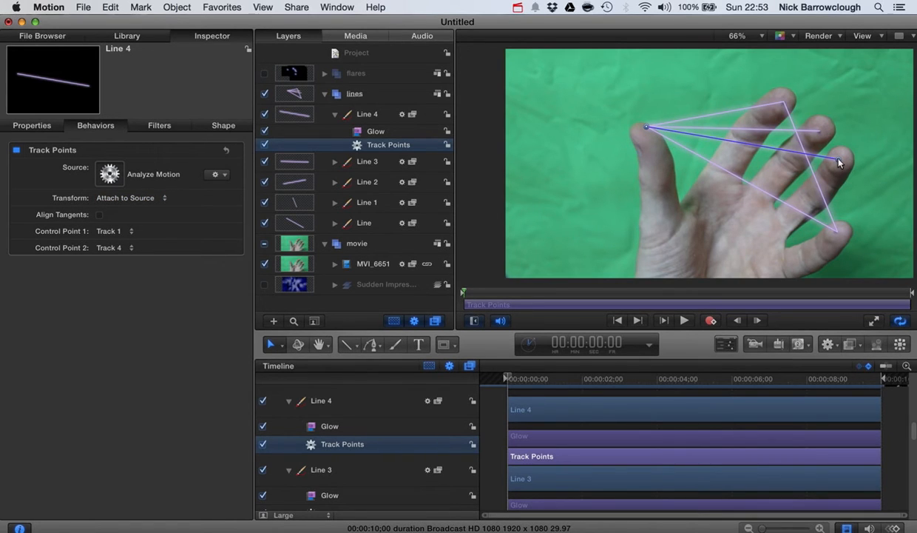
mouse_move(589, 121)
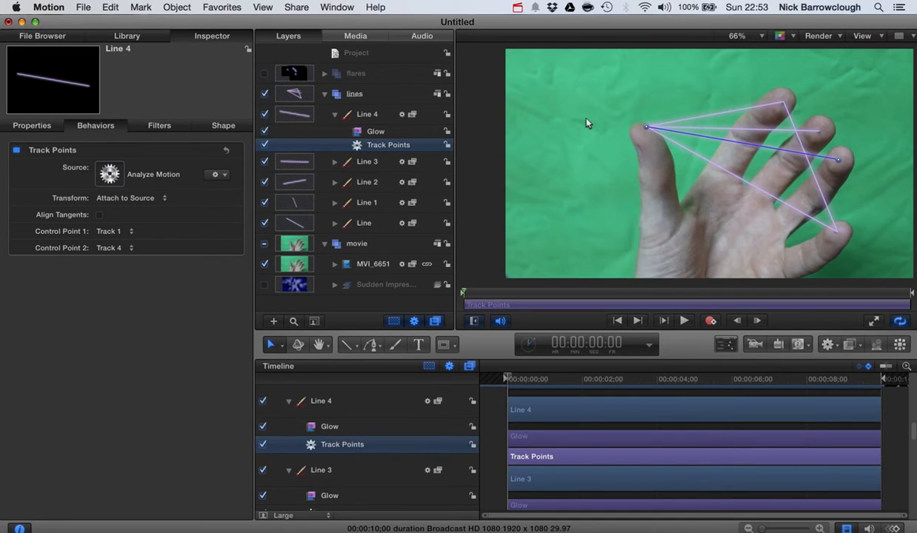
mouse_move(358, 133)
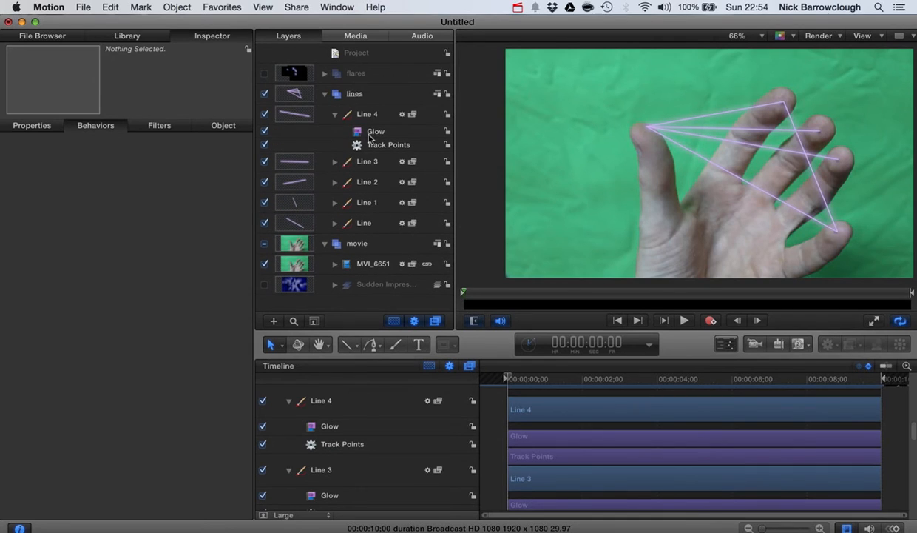
Lower the Threshold of Line 4's Glow filter so the lines glow more strongly.
click(376, 130)
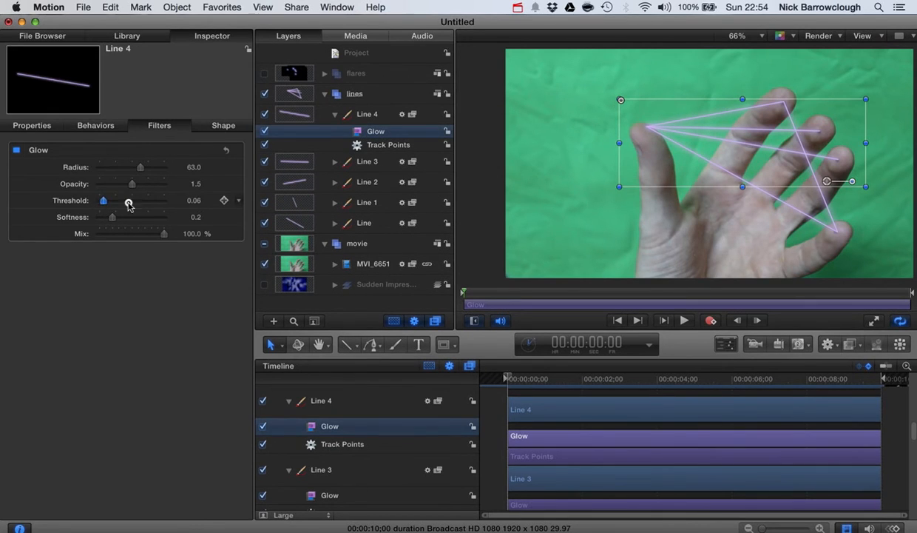
drag(127, 201, 100, 201)
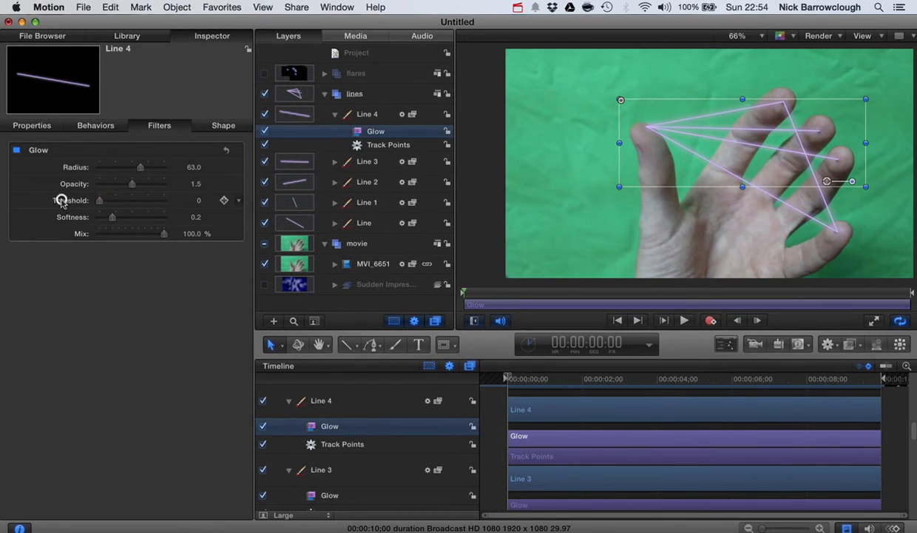
click(334, 114)
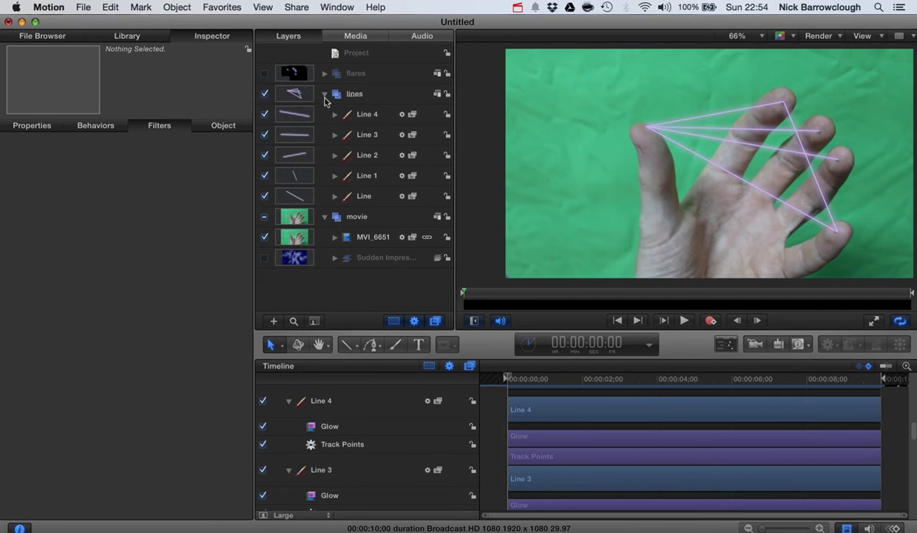
Hide the movie group, leaving only the glowing purple lines on black.
click(324, 94)
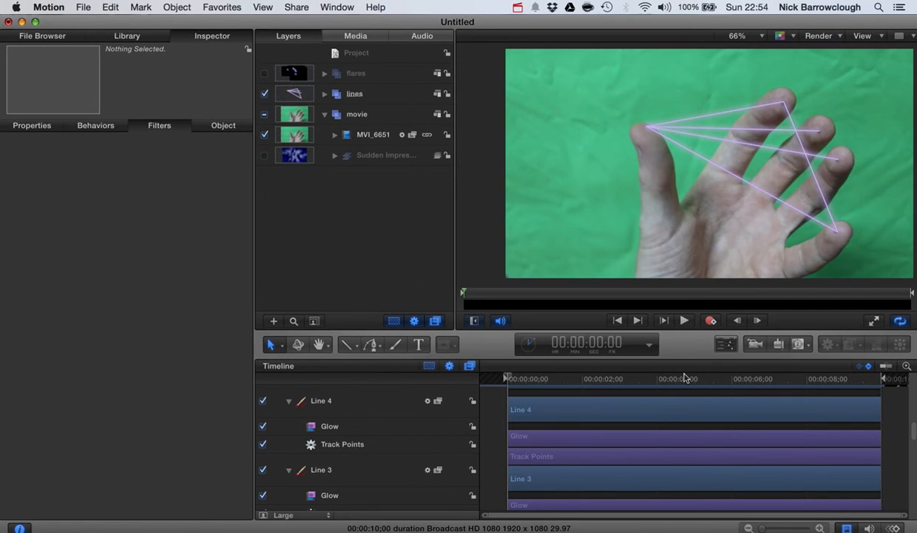
click(683, 320)
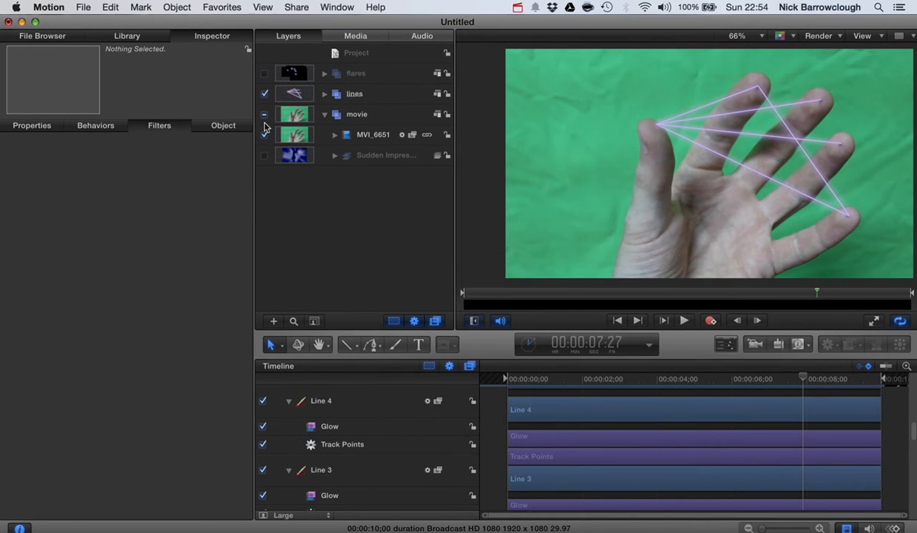
click(263, 114)
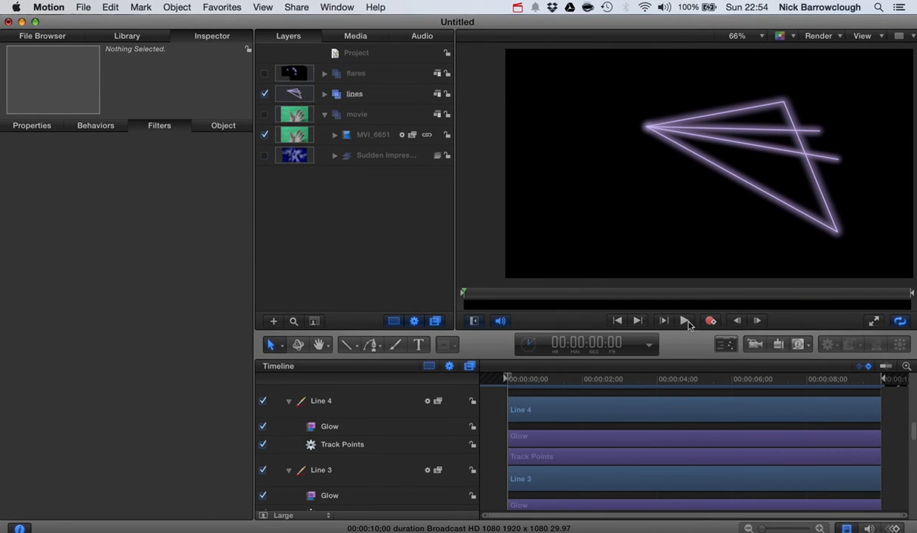
click(685, 320)
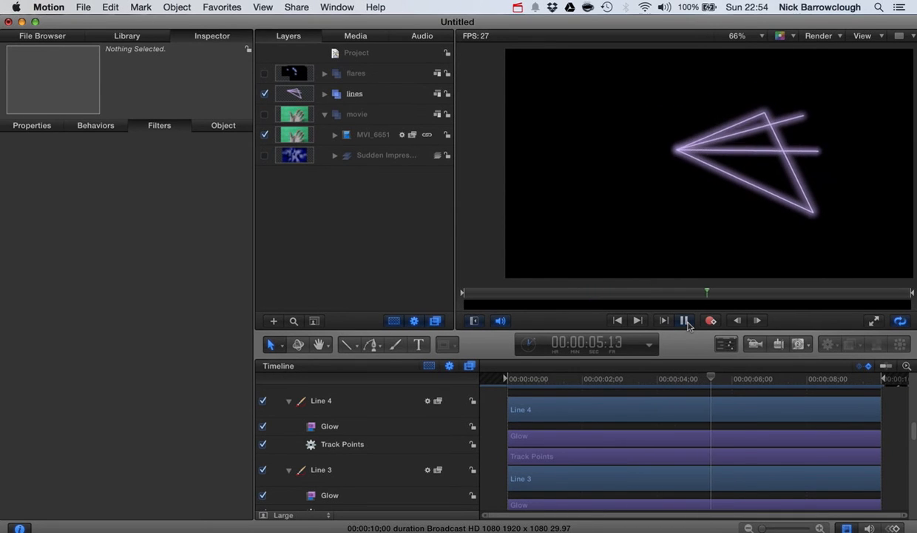
click(683, 319)
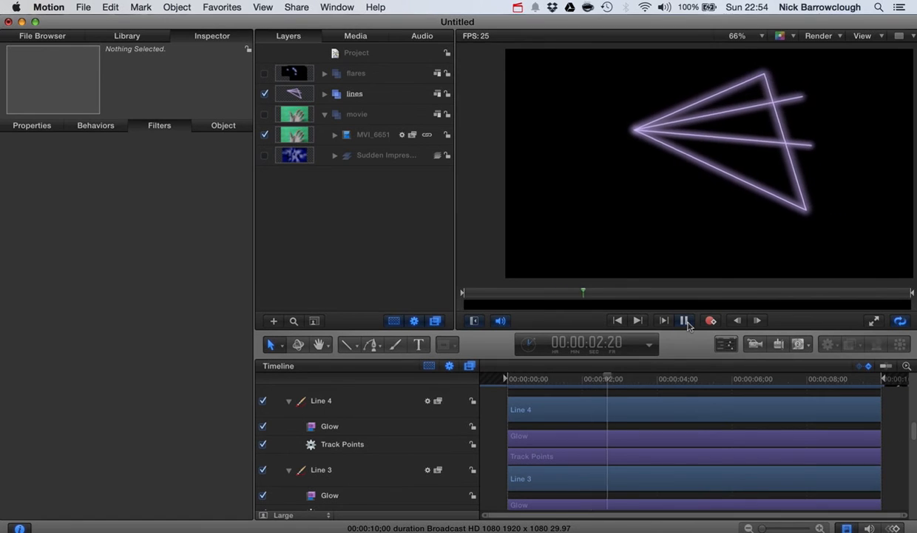
click(683, 320)
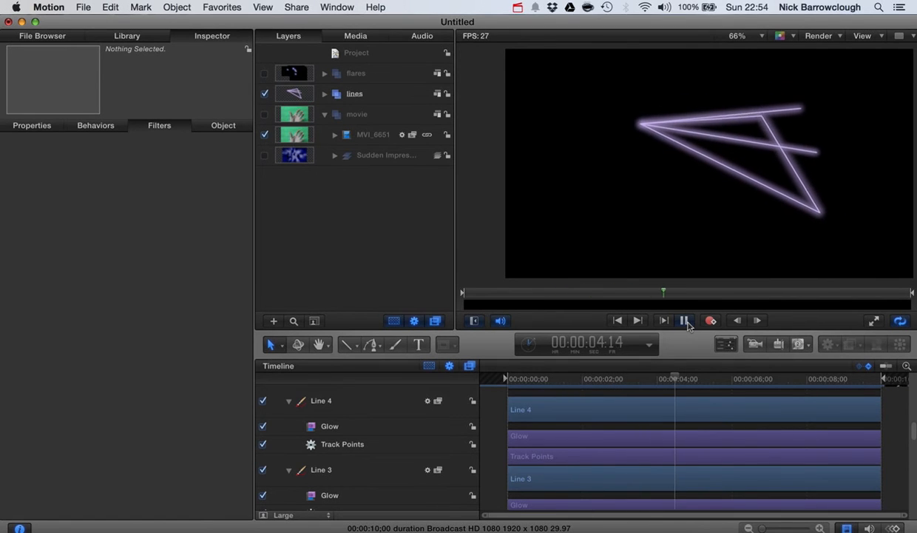
click(684, 319)
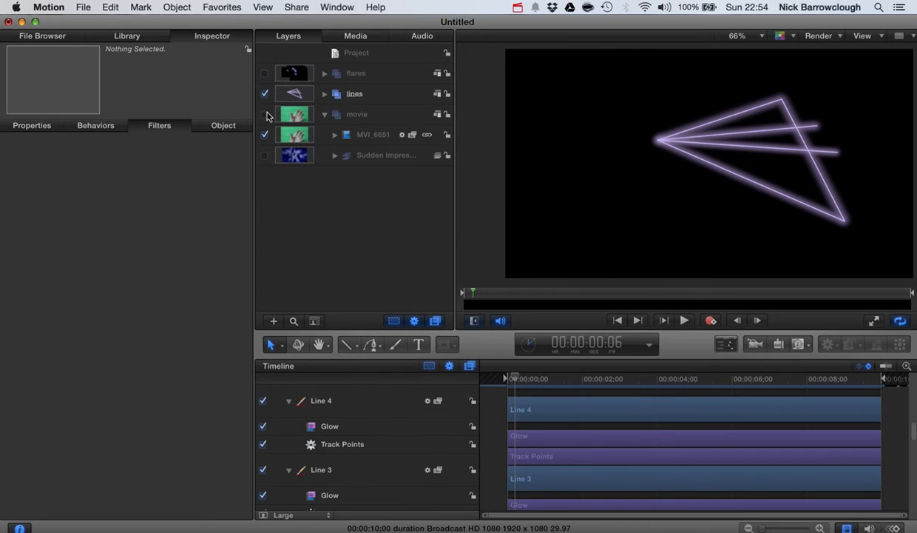
Show the hand footage again and browse the Library's Keying filters.
click(263, 114)
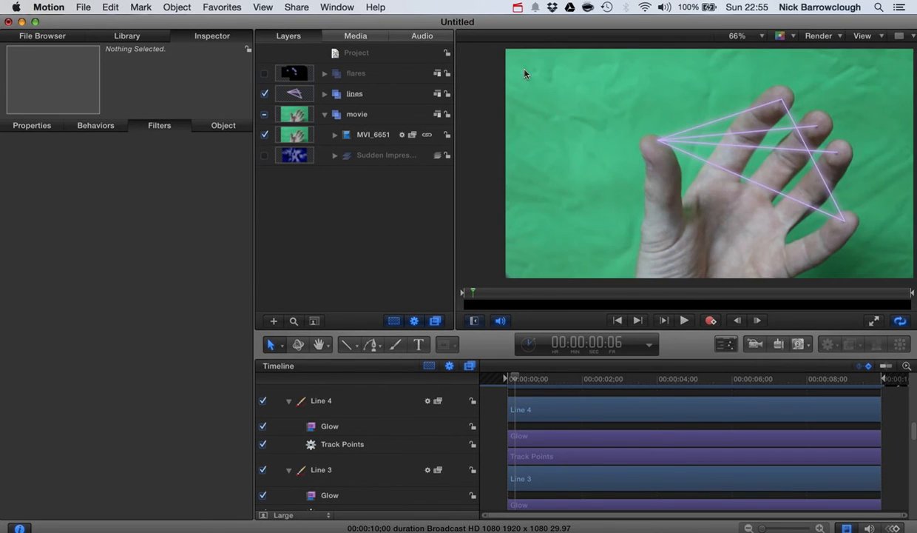
mouse_move(781, 136)
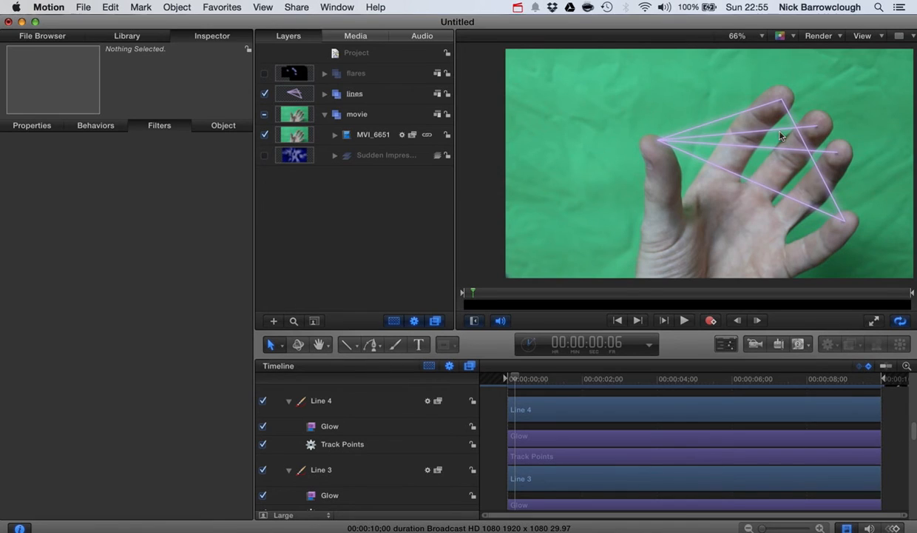
mouse_move(763, 136)
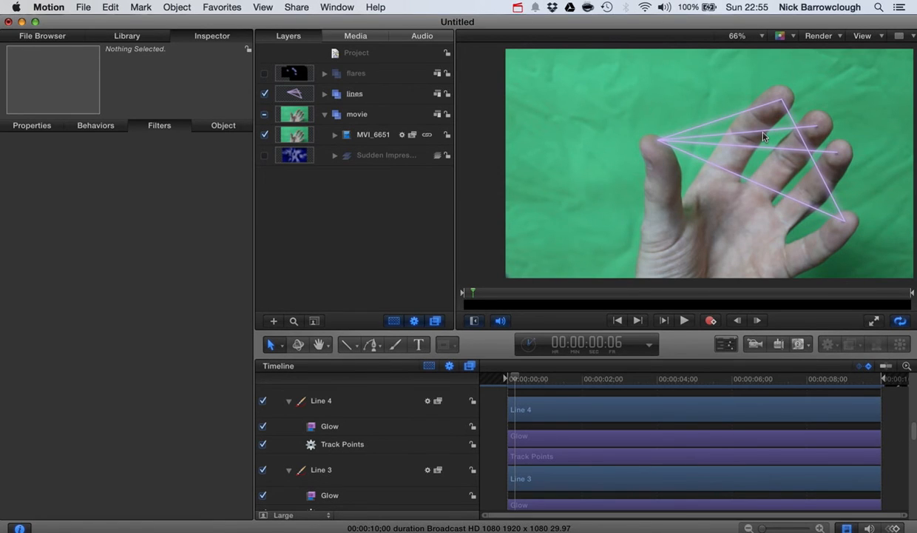
mouse_move(785, 139)
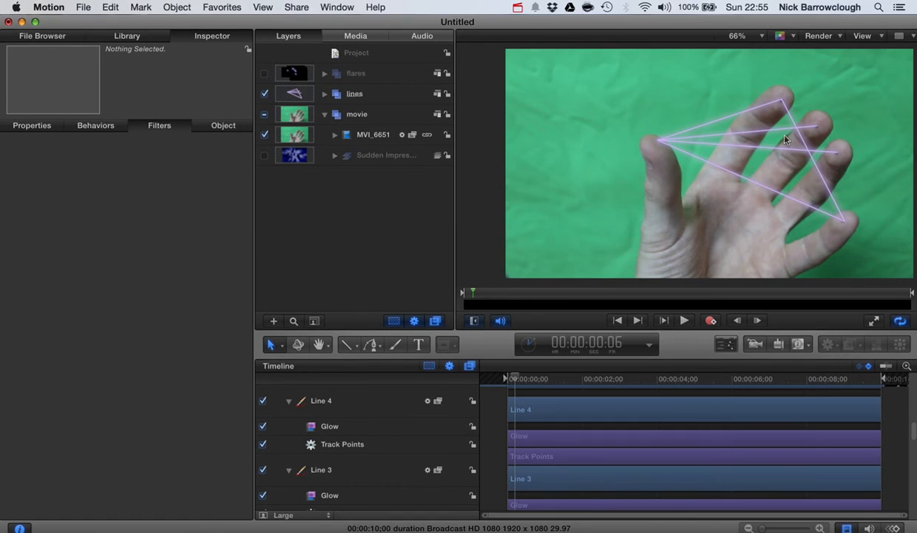
mouse_move(811, 142)
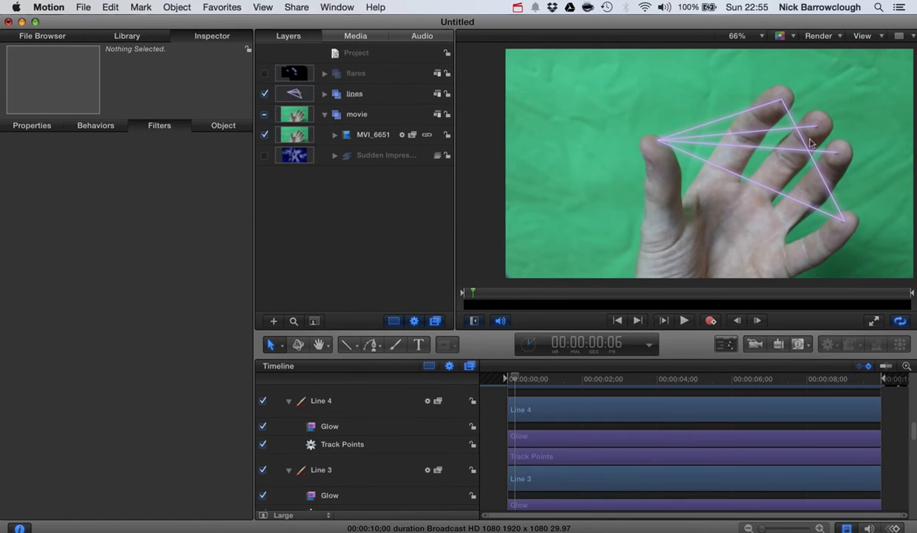
mouse_move(843, 182)
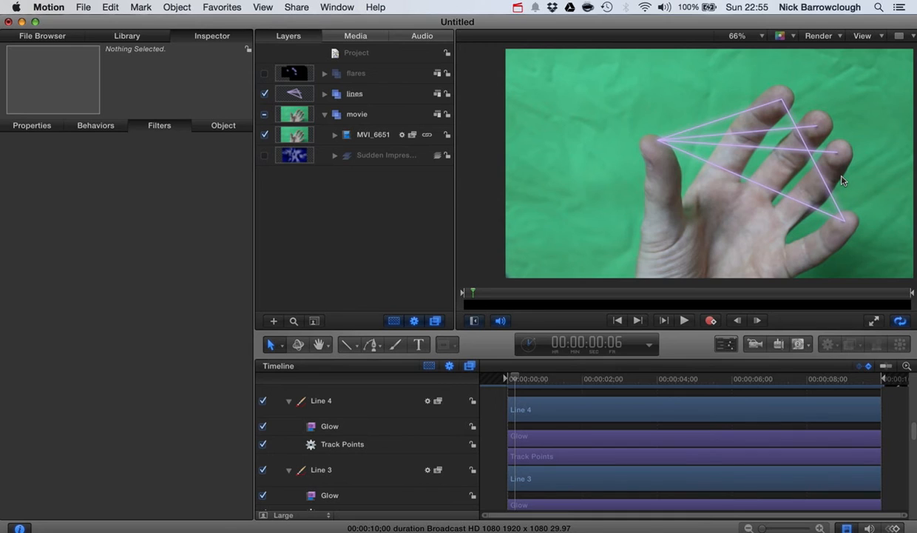
mouse_move(391, 117)
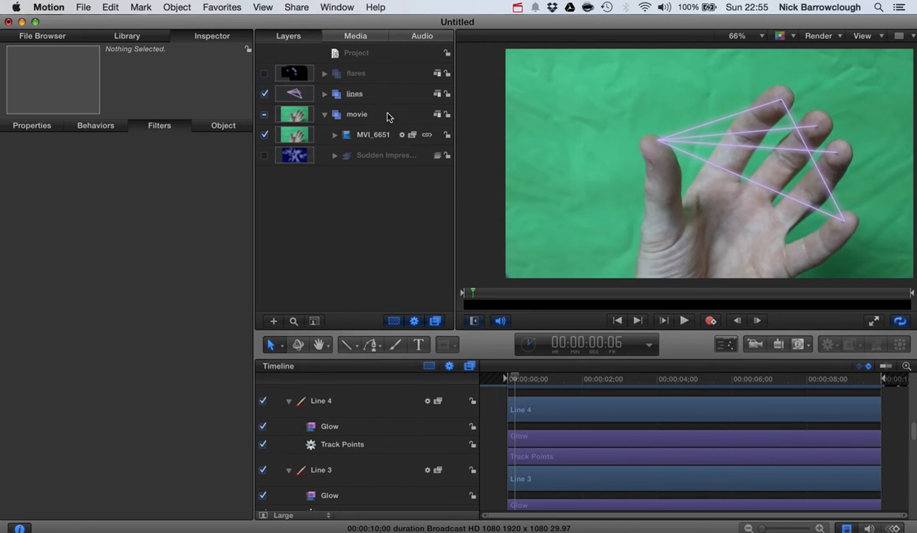
click(324, 114)
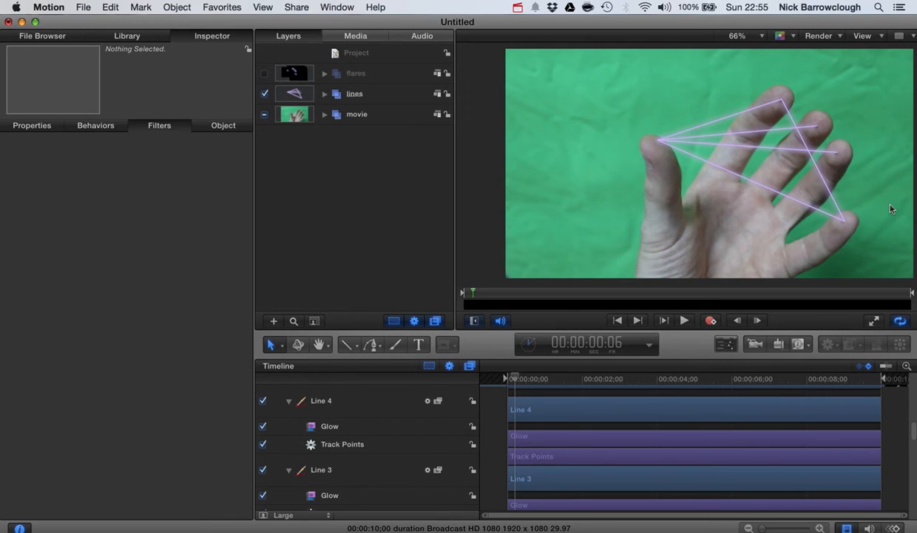
mouse_move(329, 123)
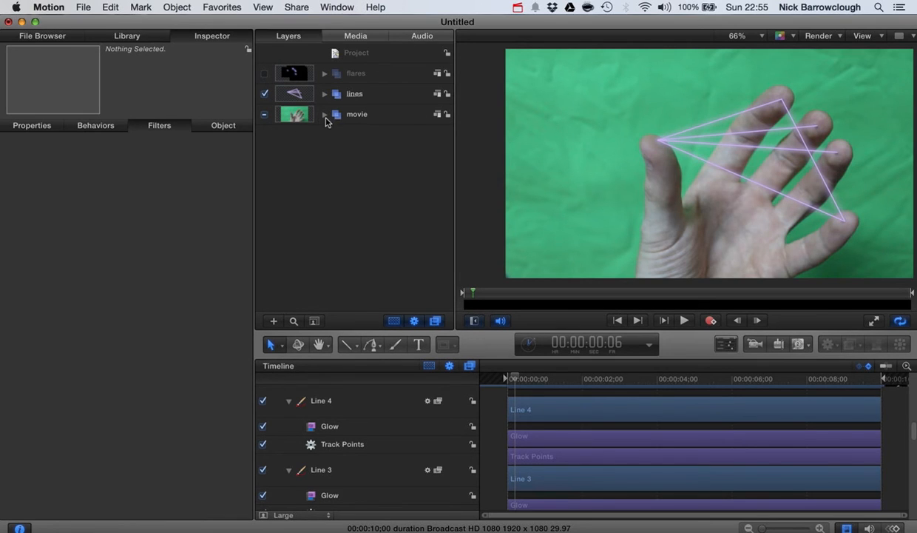
click(356, 114)
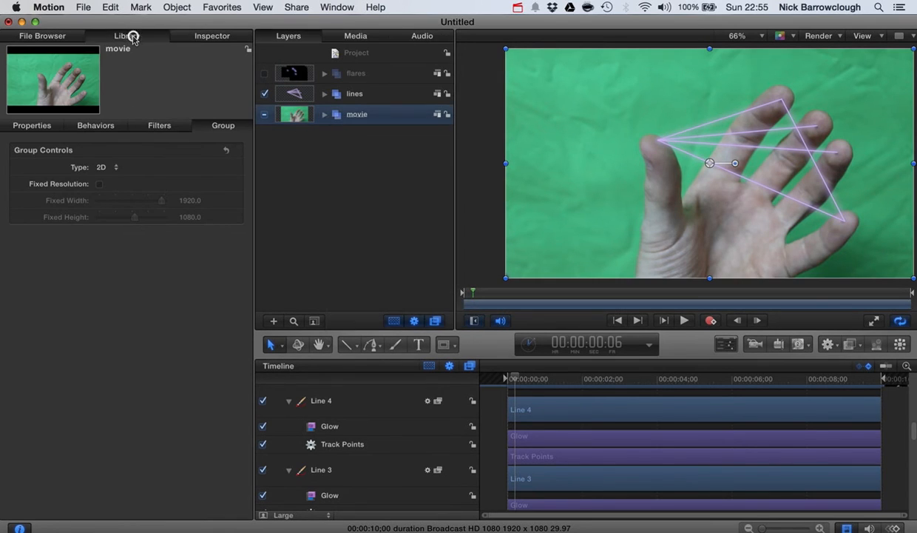
click(128, 35)
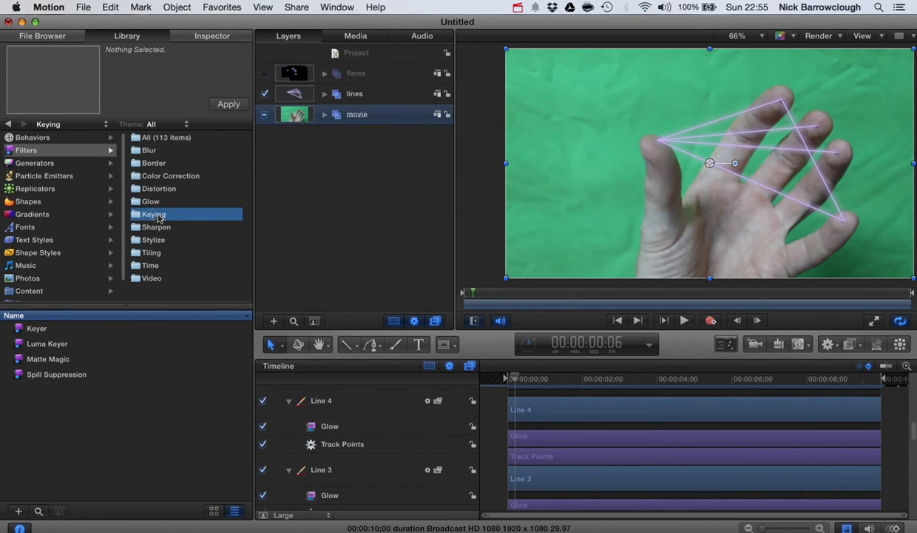
Apply the Keyer filter to the MVI_6651 clip and play the keyed result.
click(36, 328)
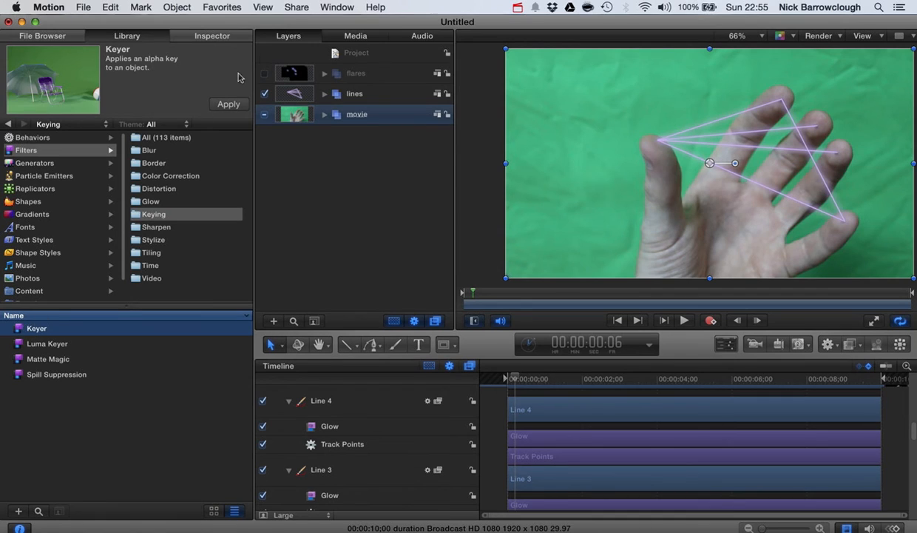
click(324, 114)
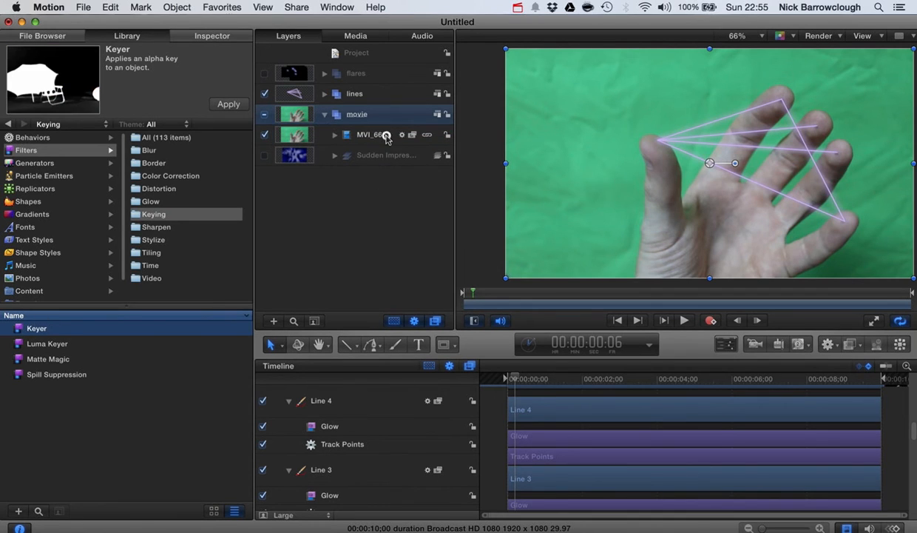
click(334, 134)
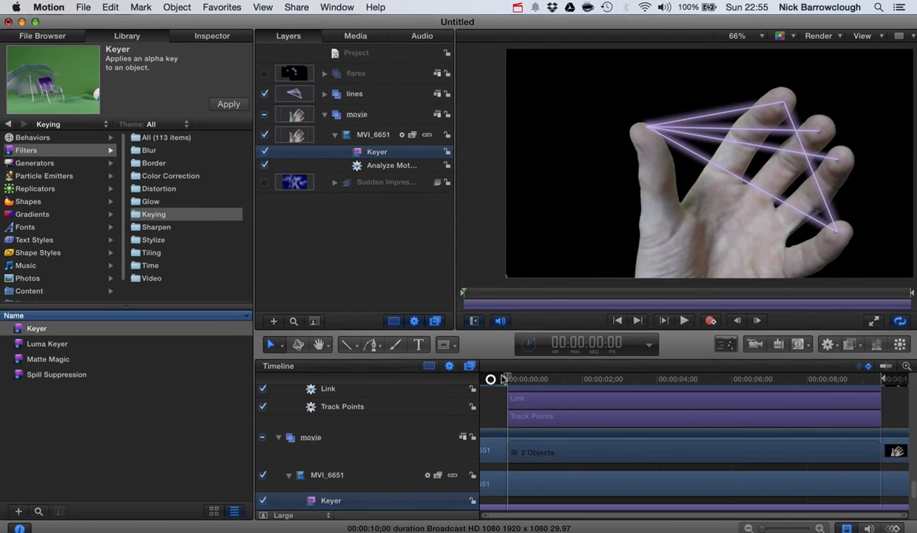
click(684, 319)
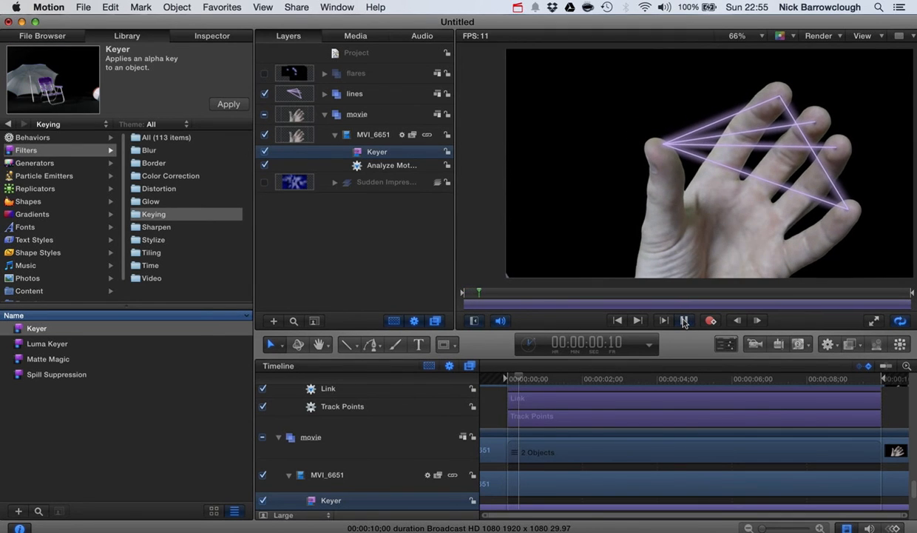
click(264, 151)
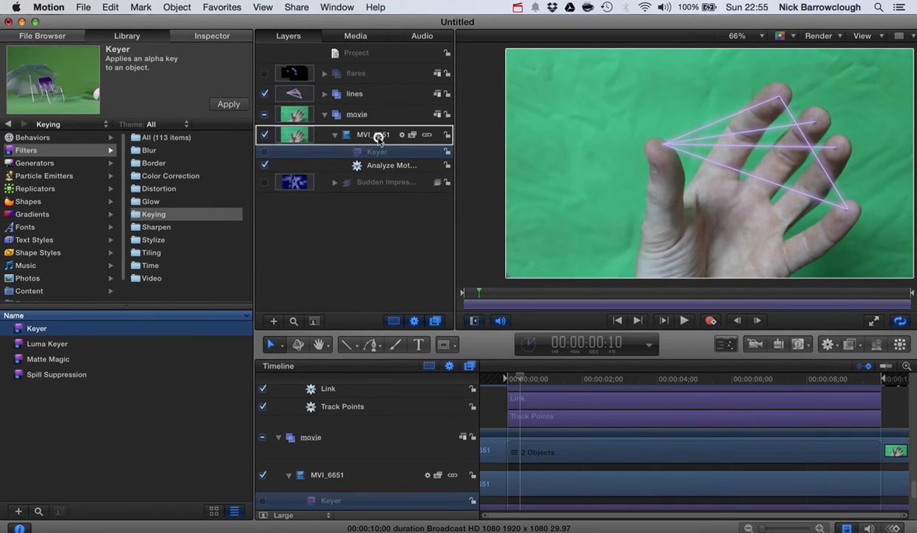
click(228, 103)
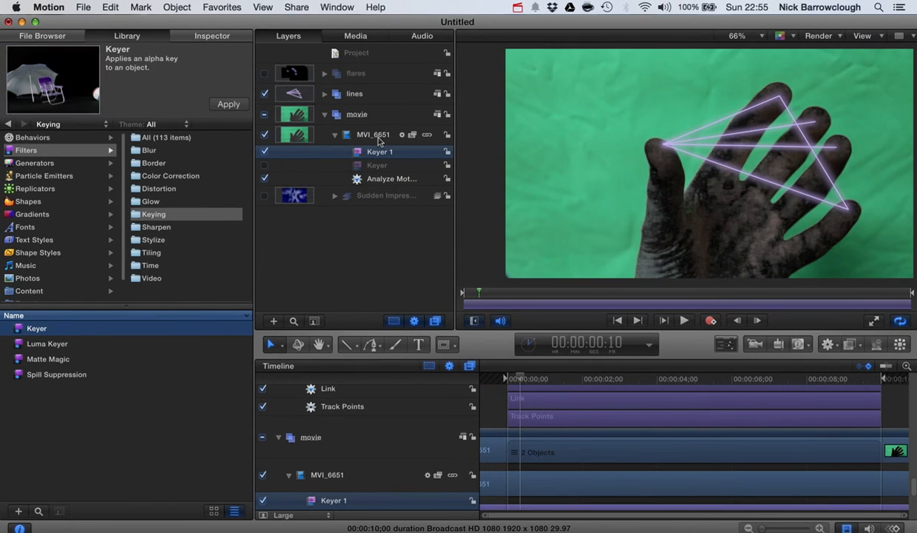
key(cmd+z)
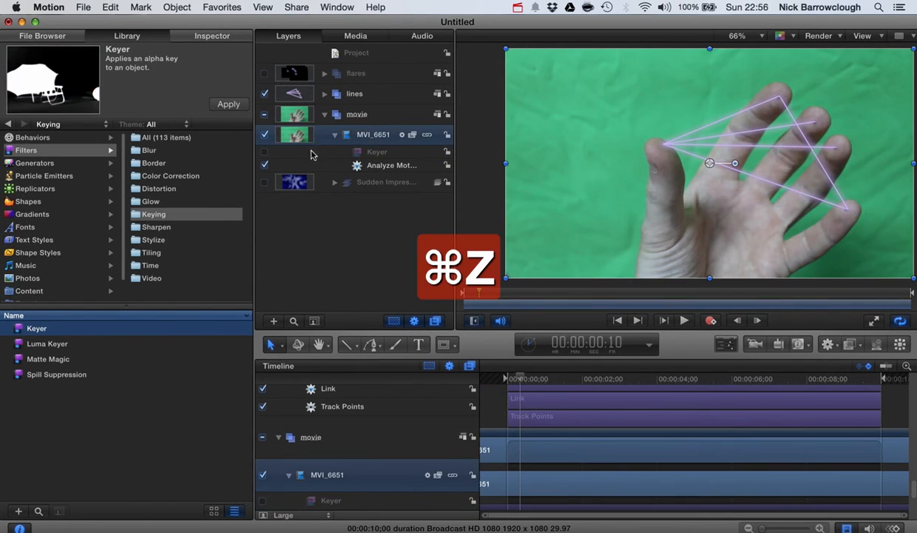
key(cmd+z)
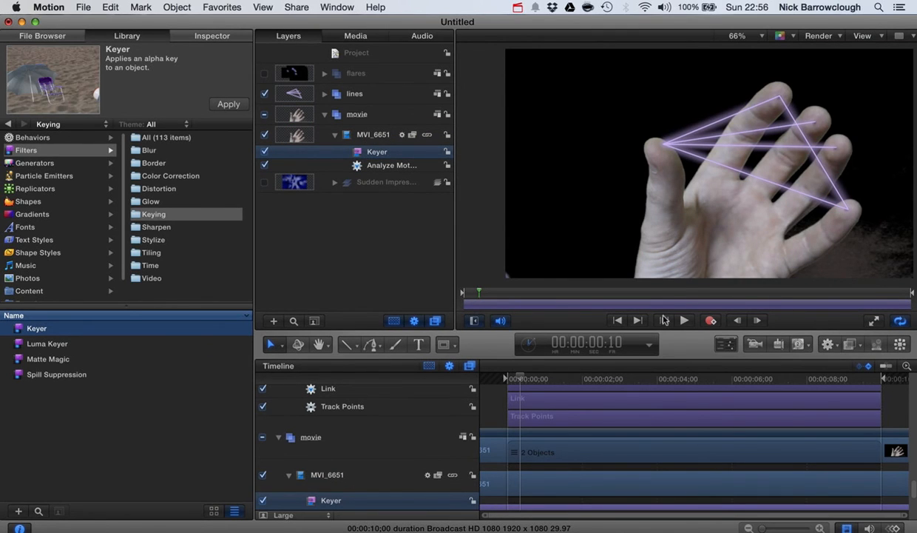
click(684, 320)
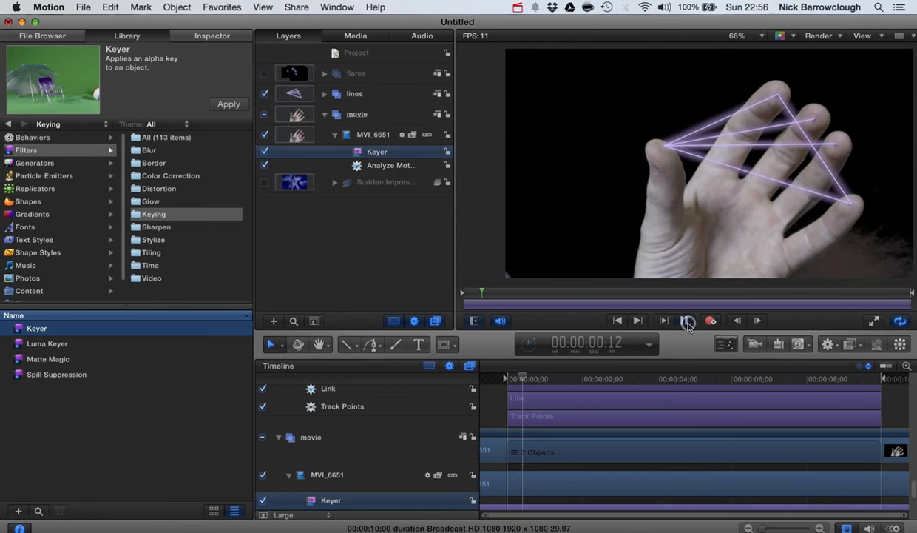
click(685, 319)
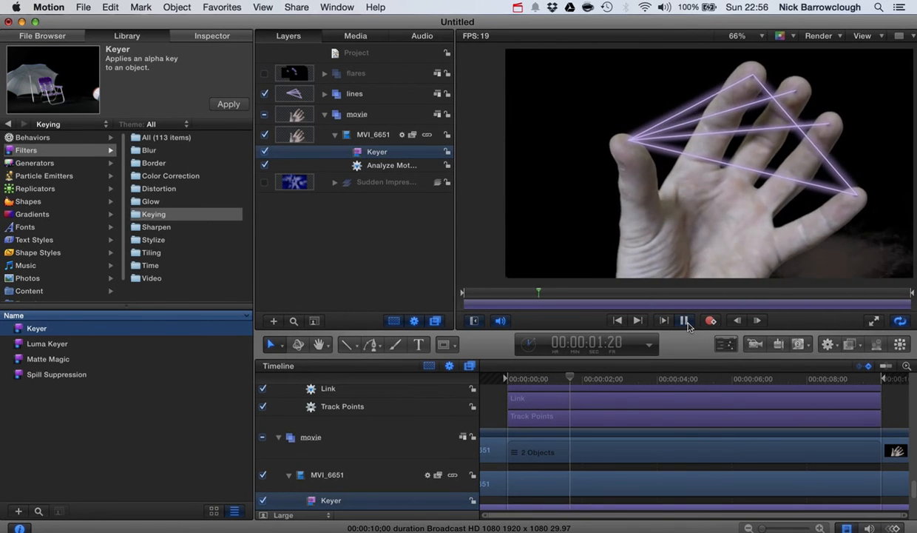
click(685, 320)
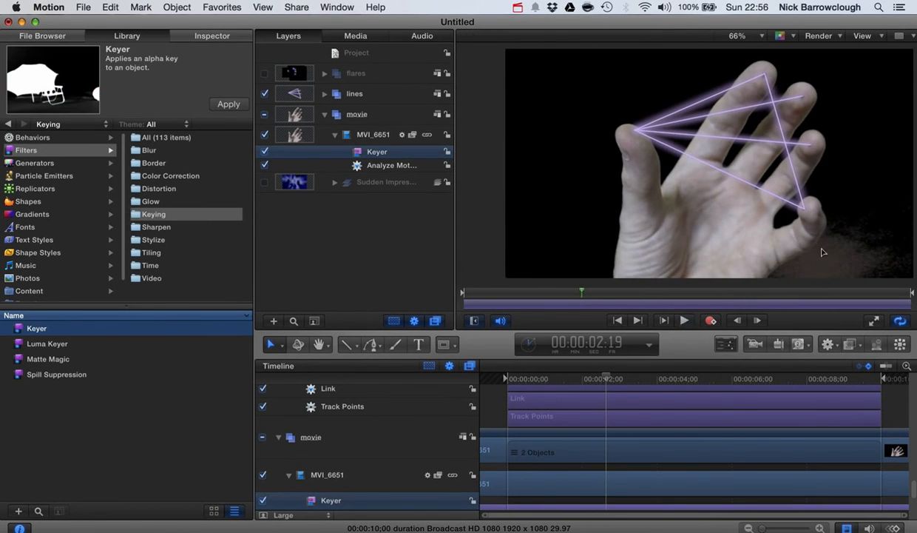
click(211, 35)
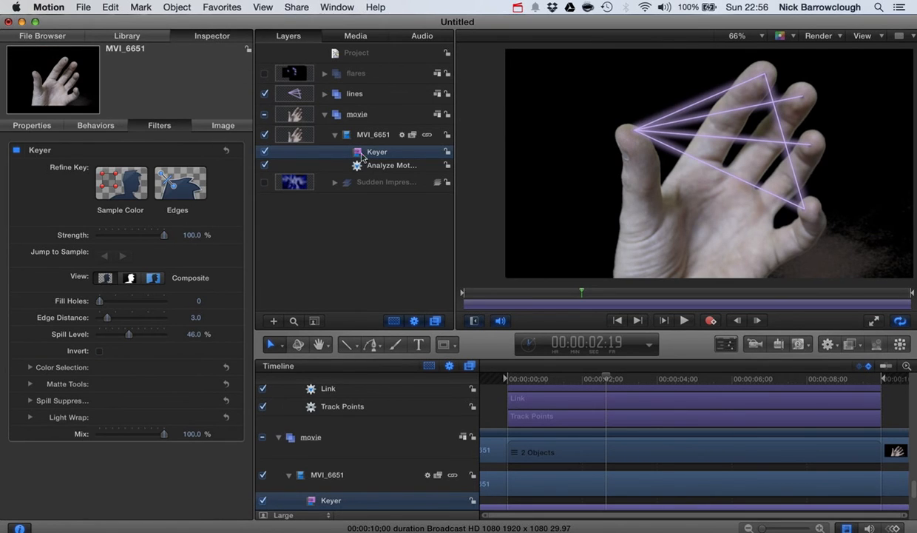
Sample leftover background colour to refine the key and return to the first frame.
click(122, 184)
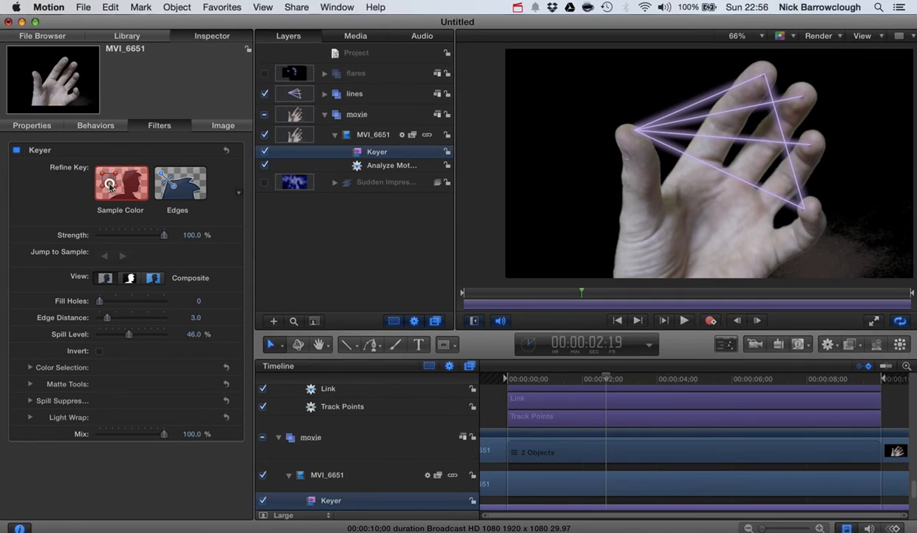
click(120, 183)
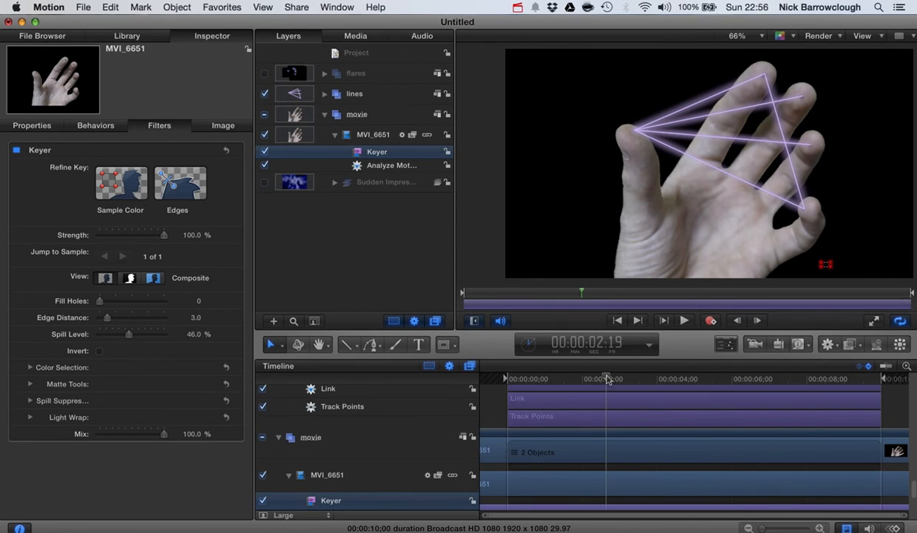
click(617, 320)
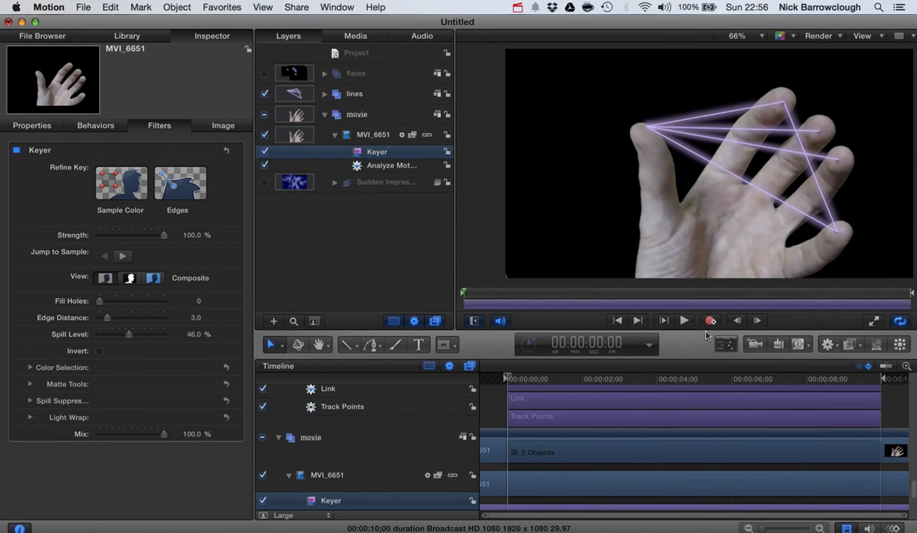
Play the keyed hand with tracked lines, stop, and go back to frame 0.
click(684, 320)
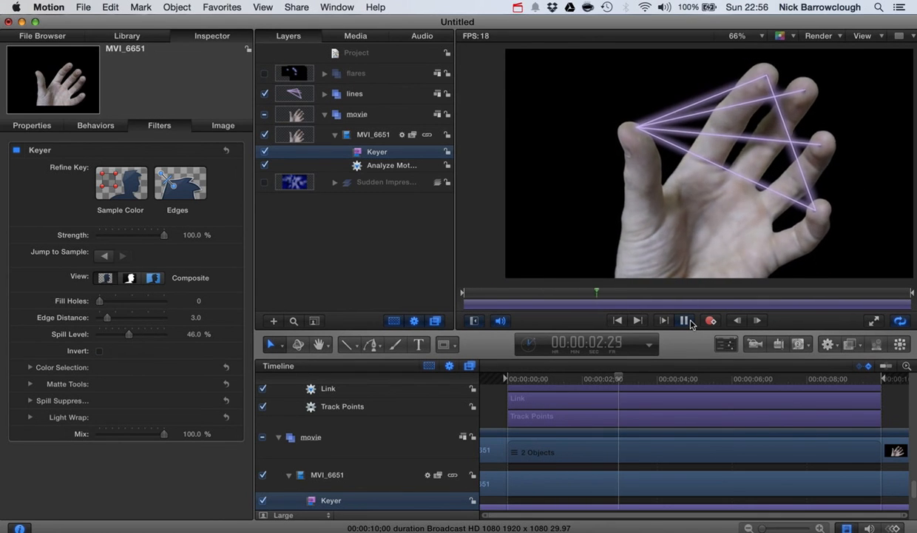
click(683, 319)
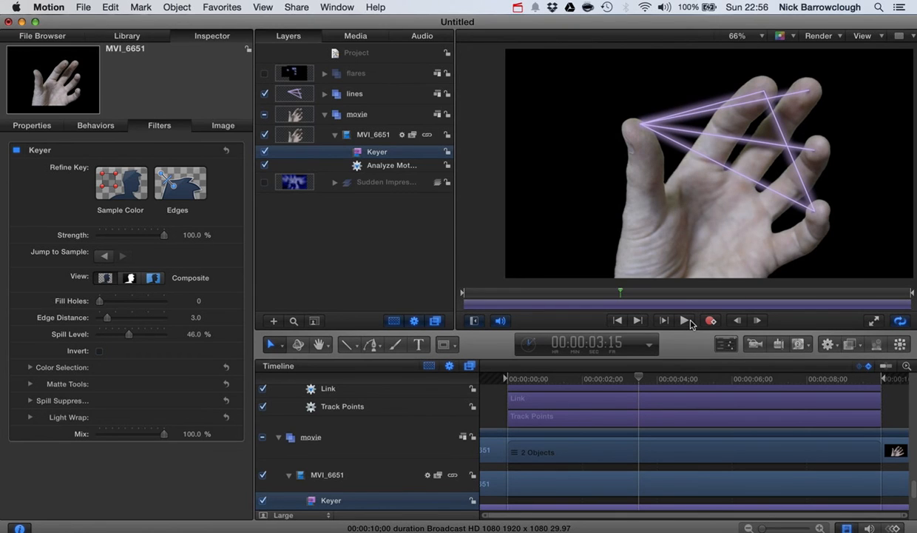
click(684, 320)
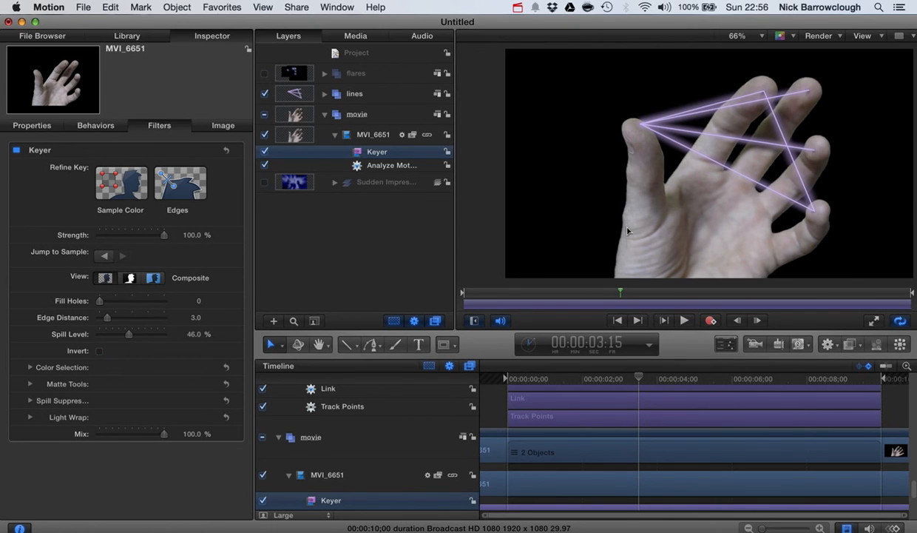
mouse_move(654, 179)
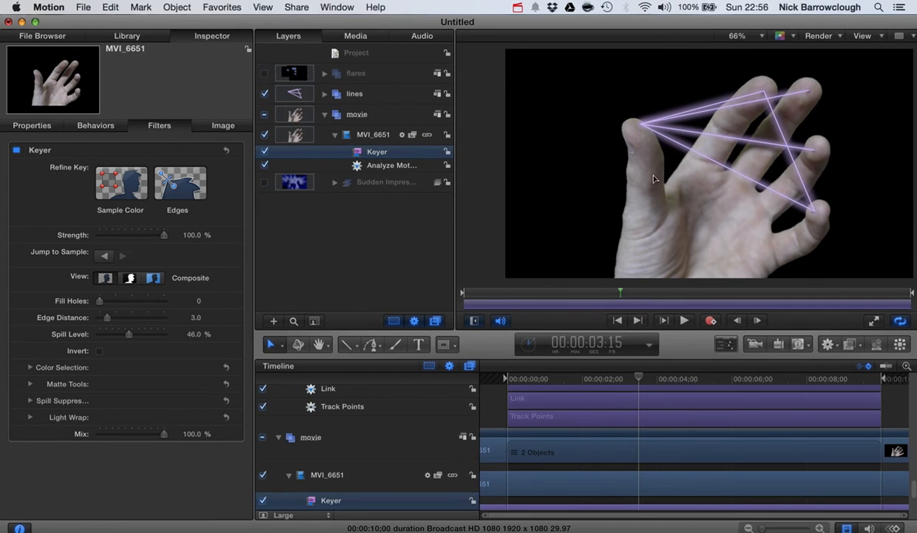
mouse_move(855, 110)
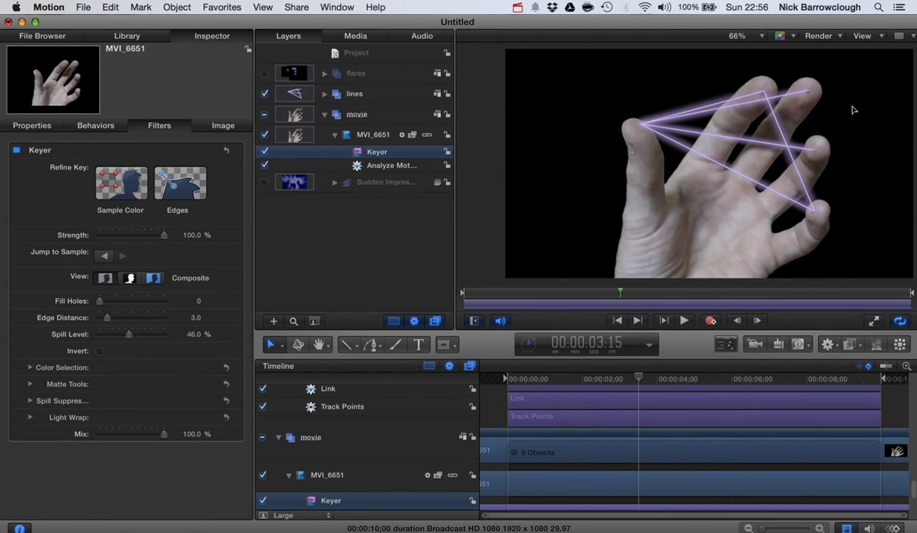
mouse_move(580, 189)
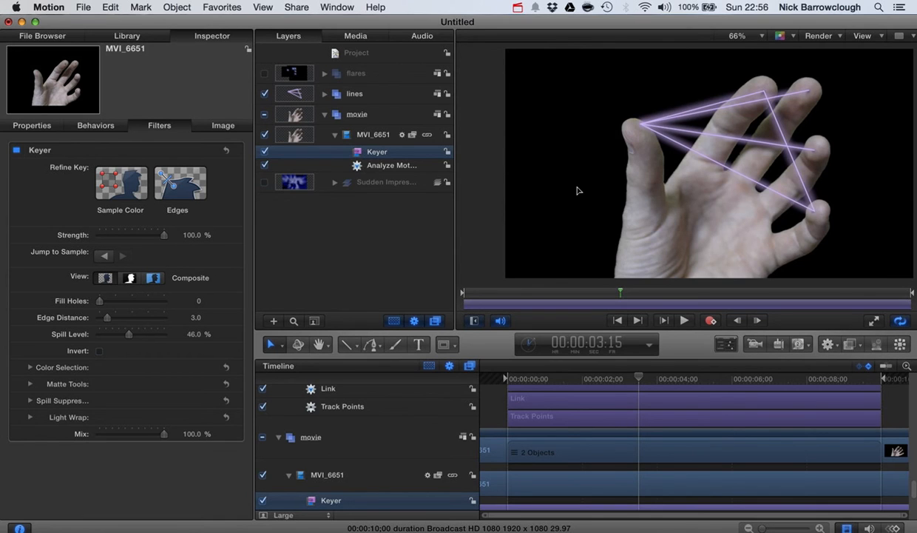
mouse_move(639, 375)
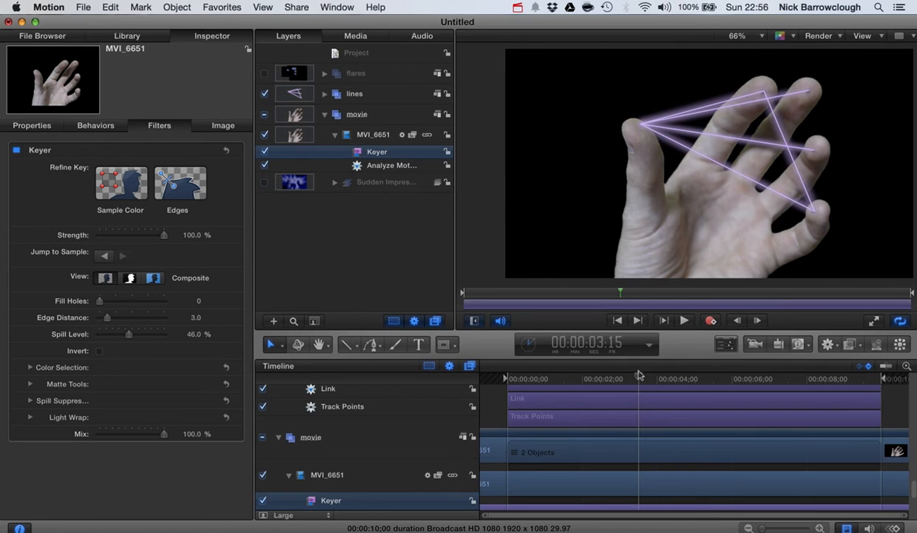
click(617, 320)
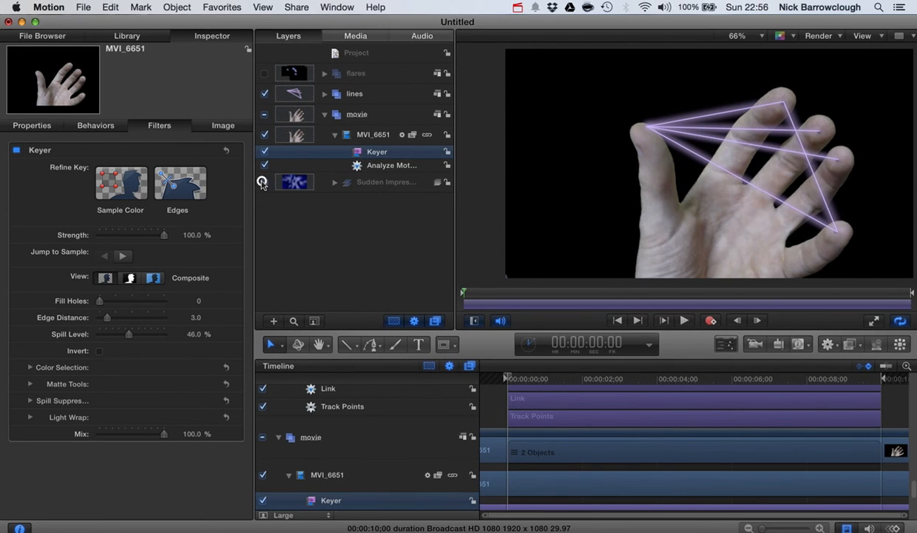
Enable the Sudden Impression layer and preview it in Library > Content > Backgrounds.
click(263, 182)
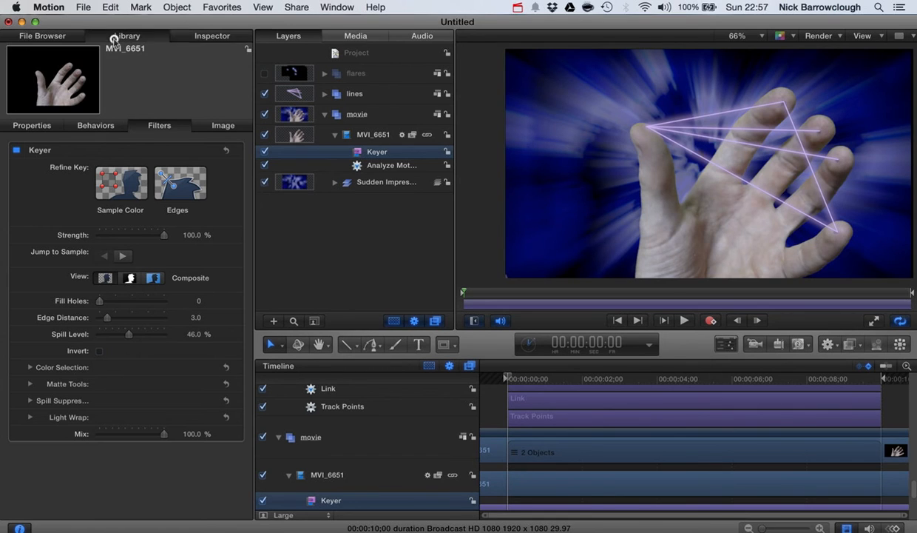
click(127, 35)
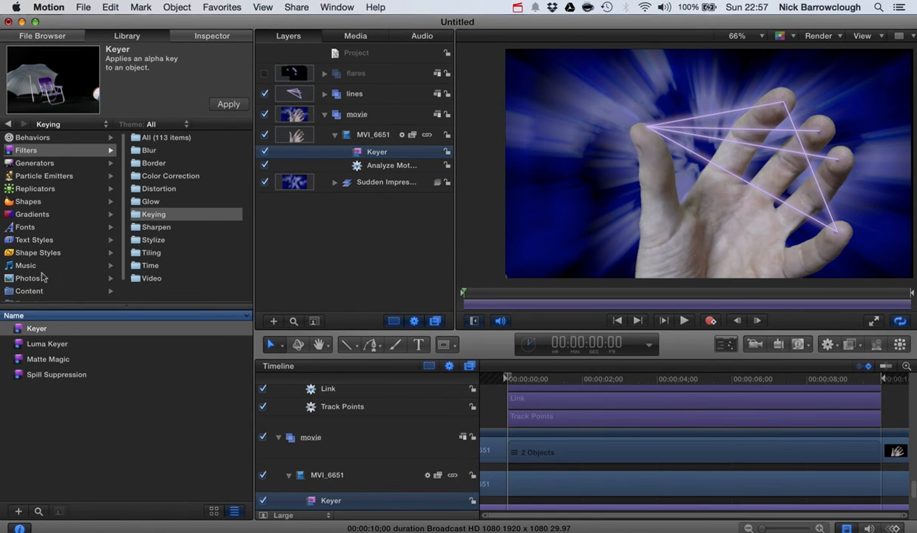
click(28, 290)
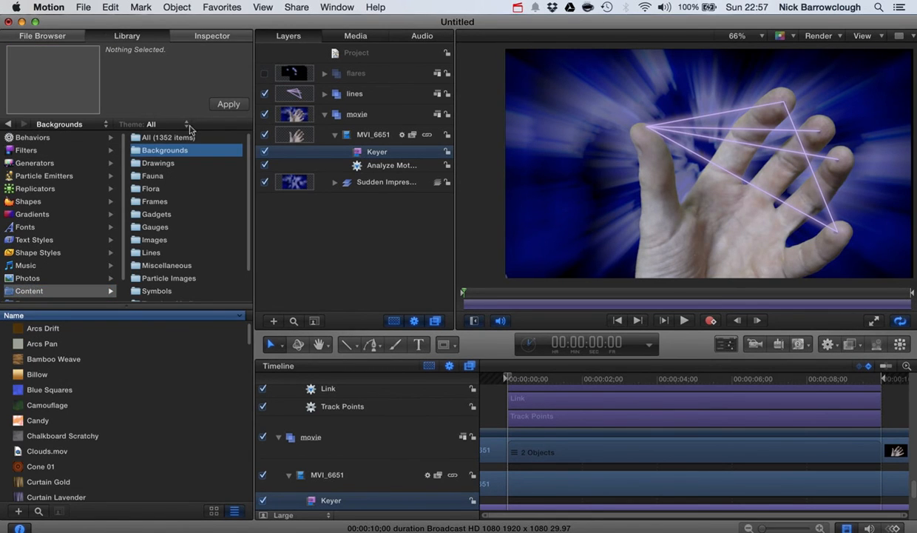
scroll(down, 3)
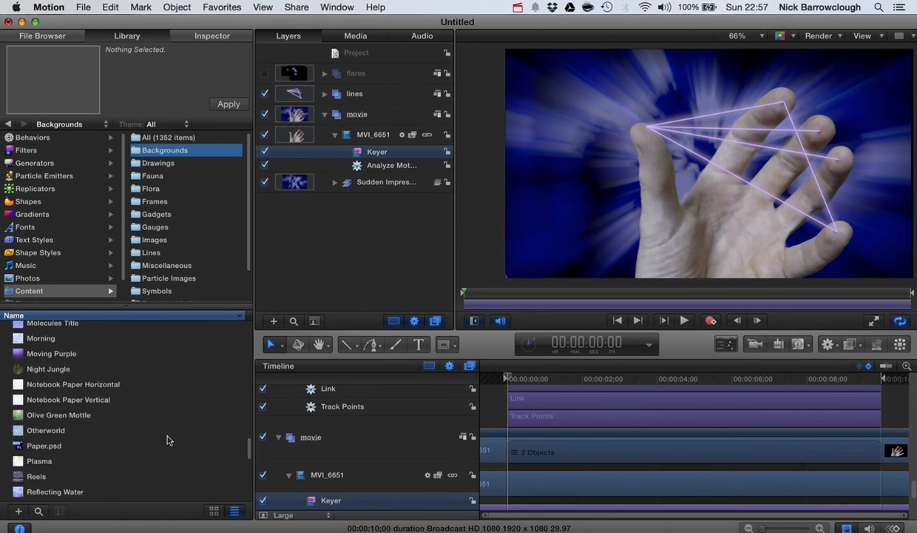
click(59, 432)
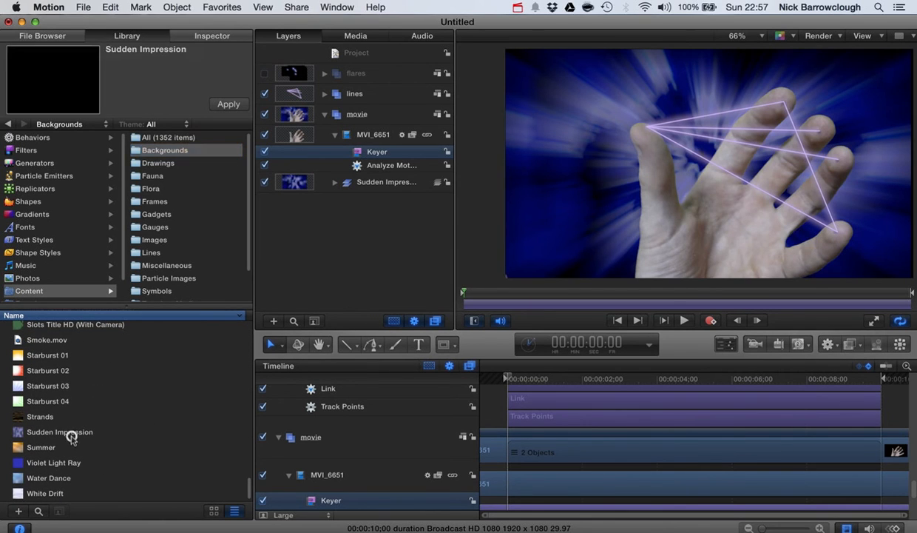
click(59, 432)
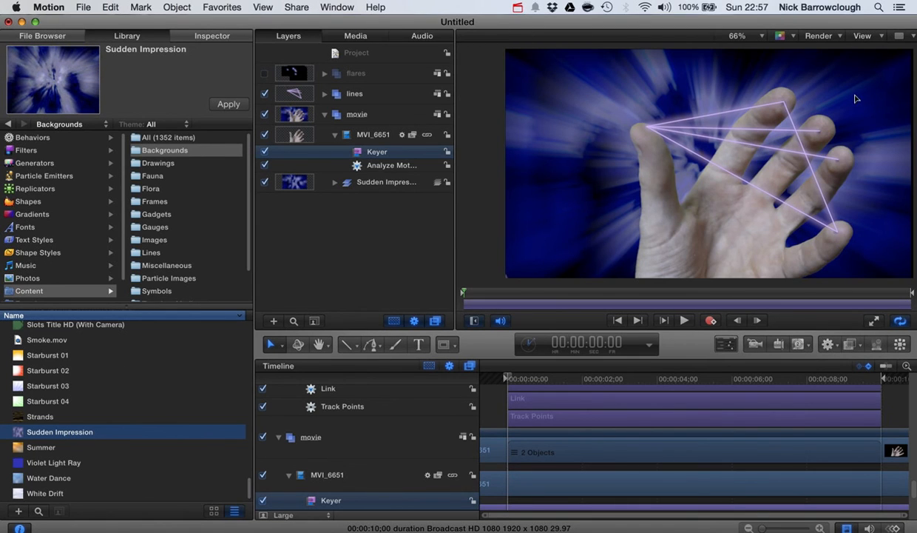
Place the Sudden Impression background as its own layer beneath the movie group.
click(335, 133)
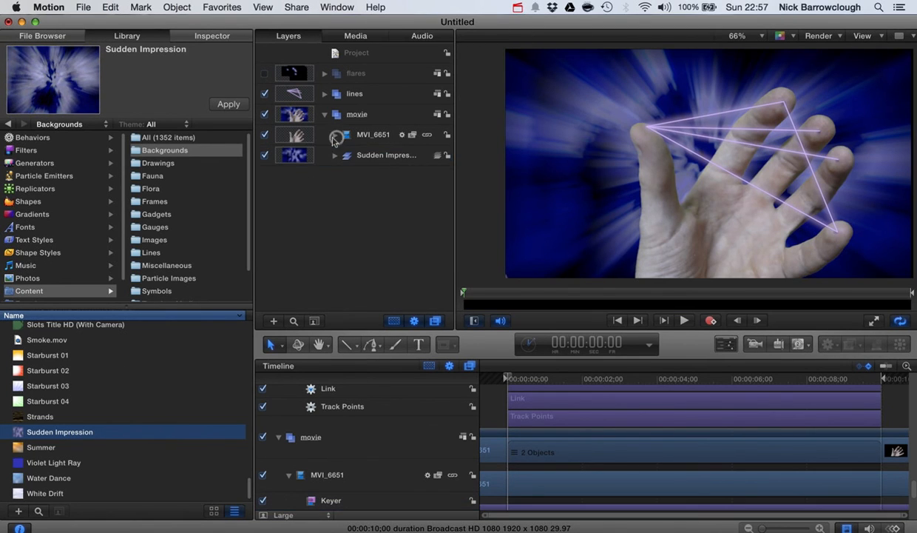
click(387, 155)
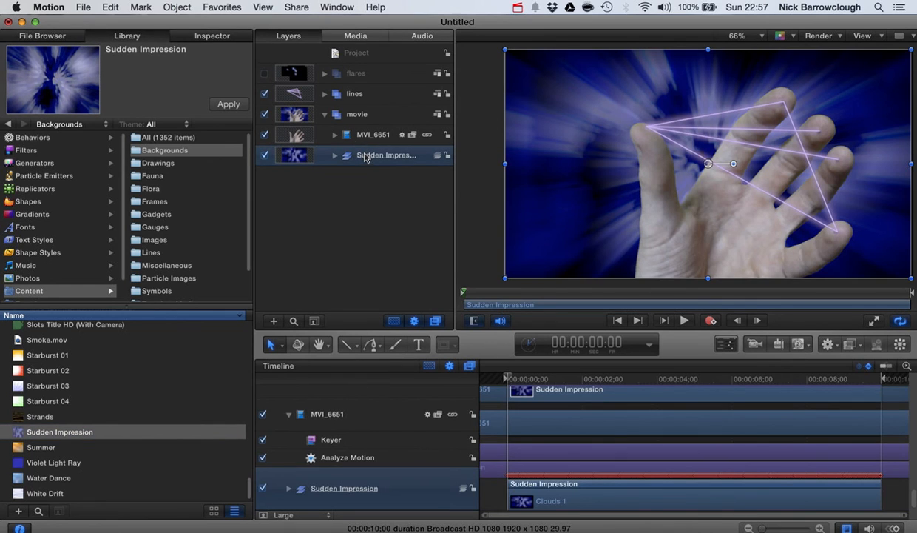
click(324, 114)
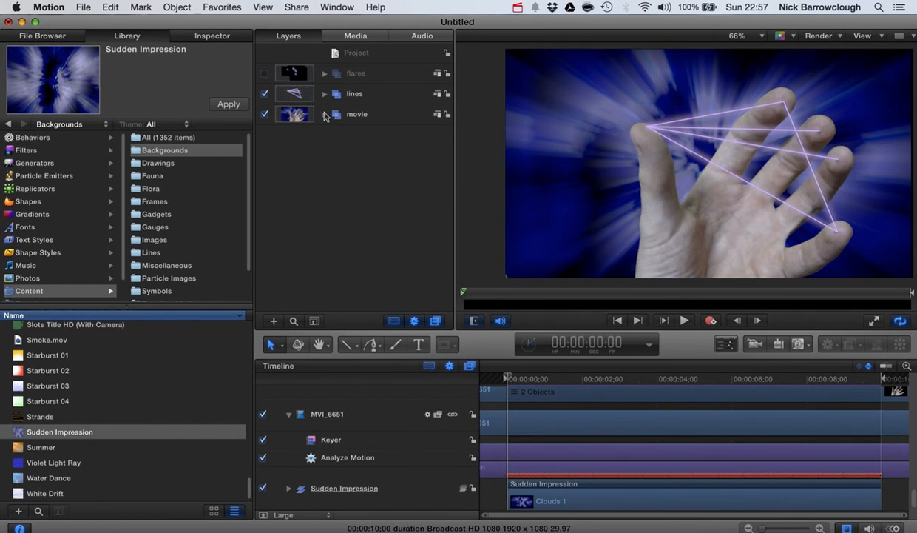
click(324, 114)
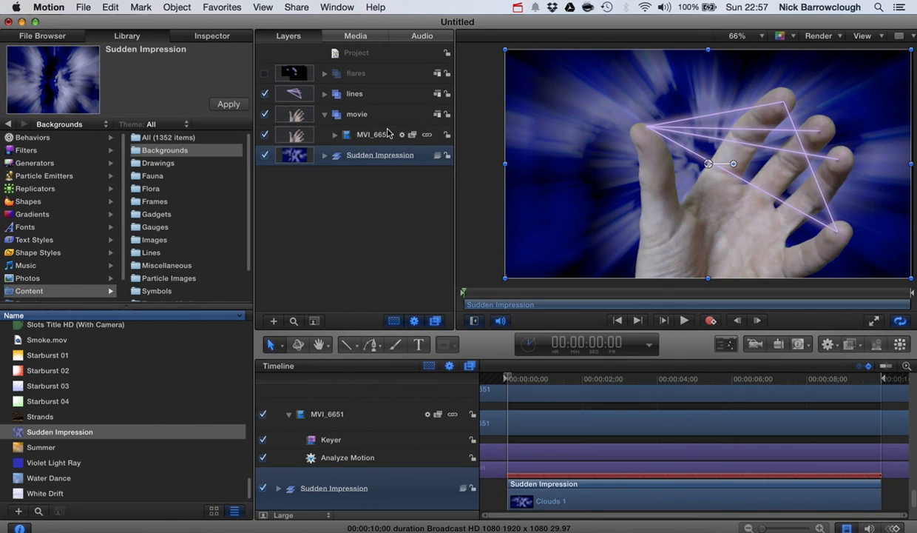
mouse_move(406, 160)
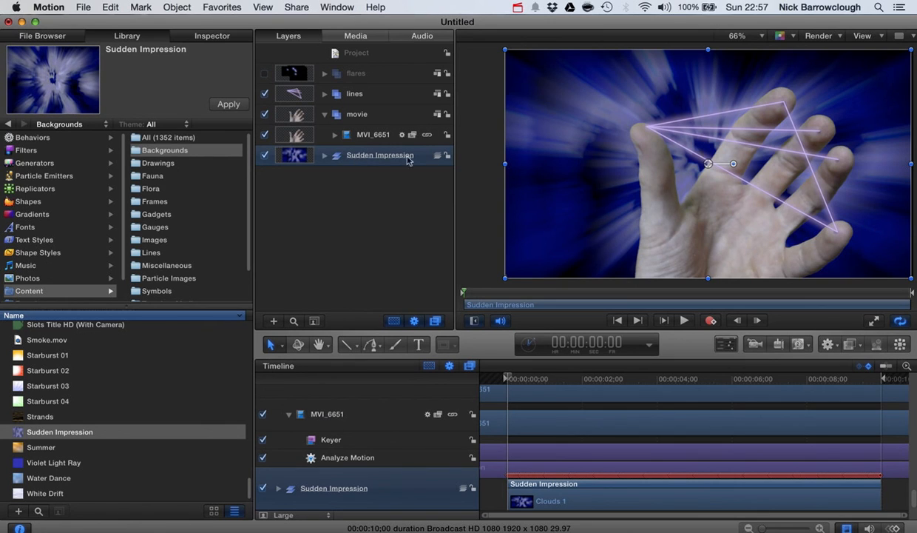
mouse_move(385, 164)
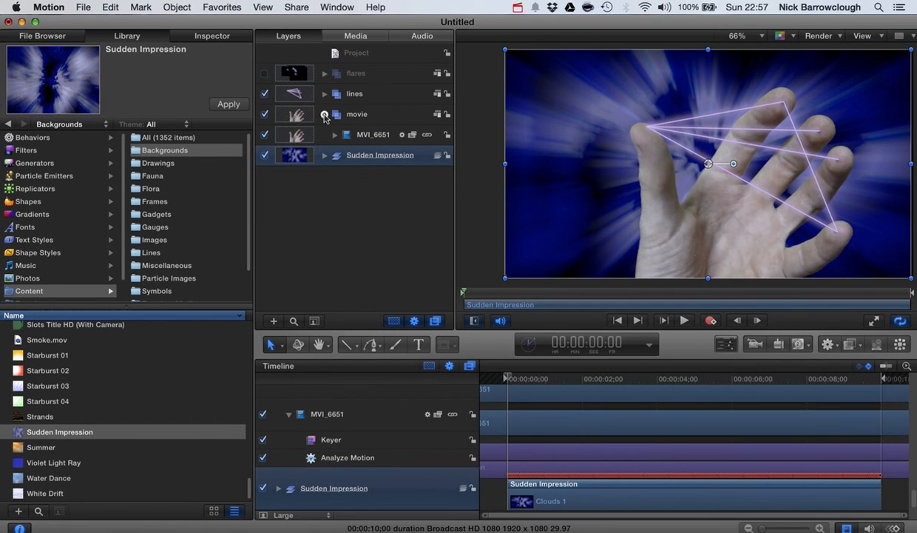
click(322, 114)
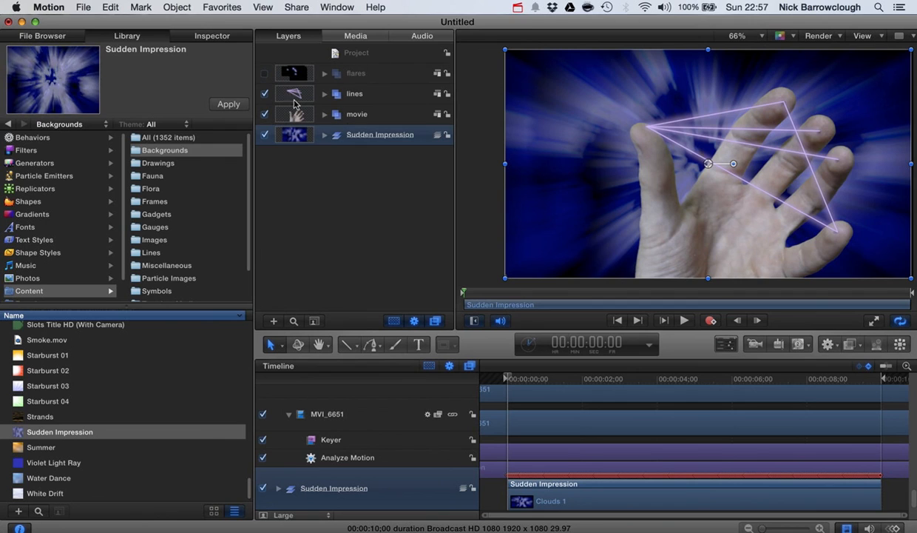
mouse_move(613, 122)
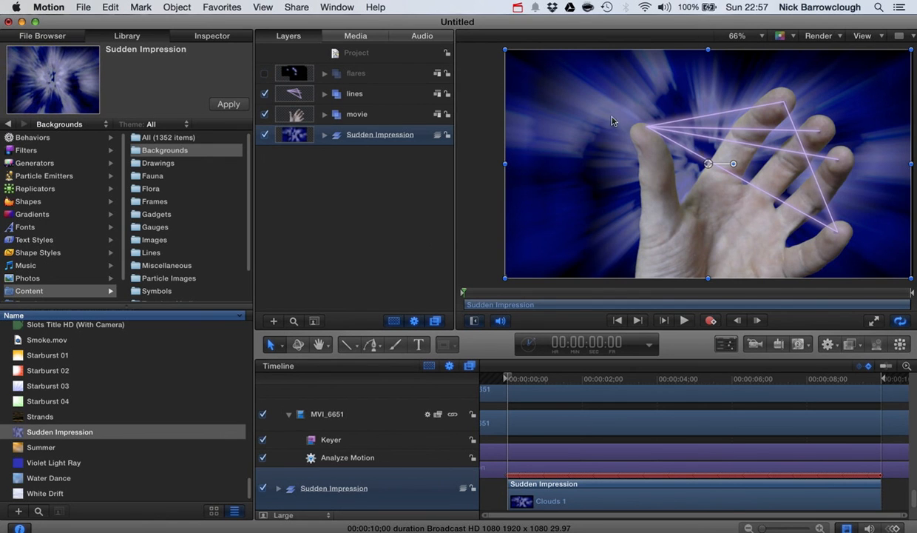
mouse_move(836, 153)
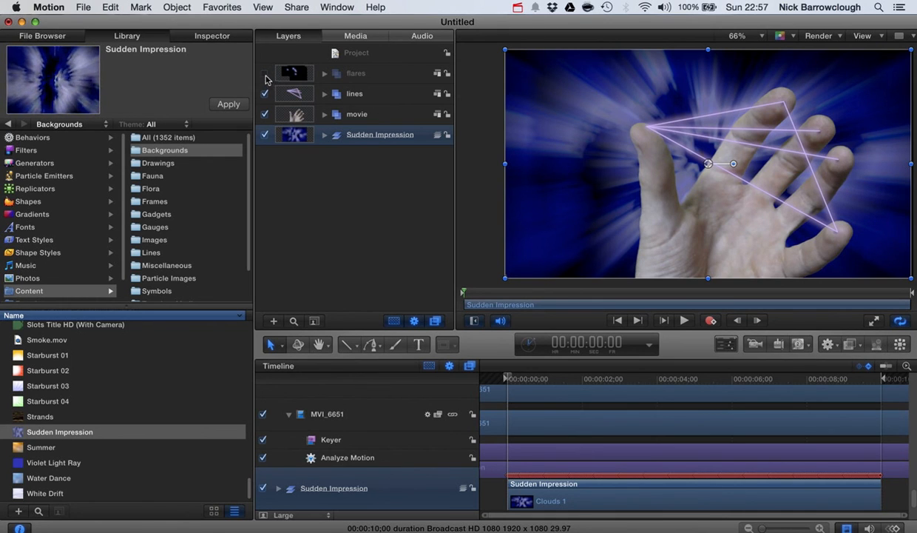
Switch the fingertip flares back on and play the full composite through.
click(265, 73)
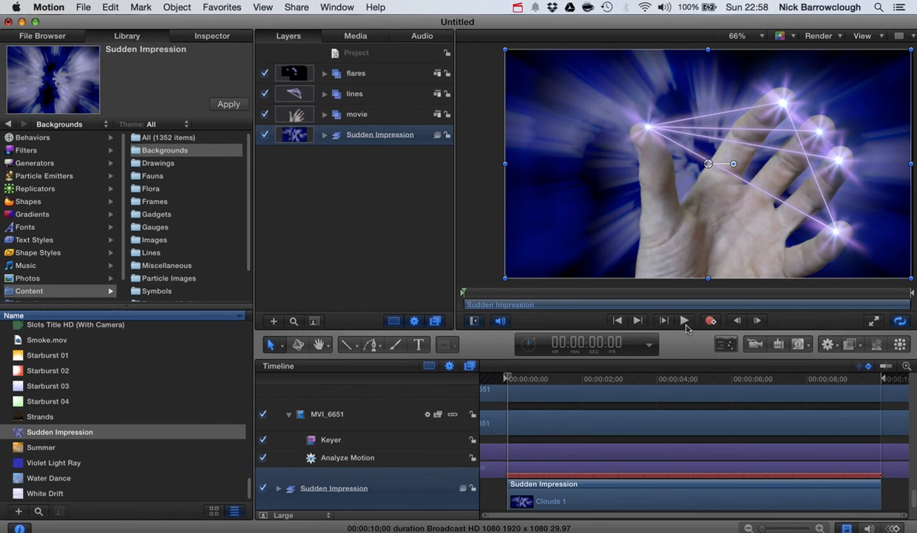
click(683, 320)
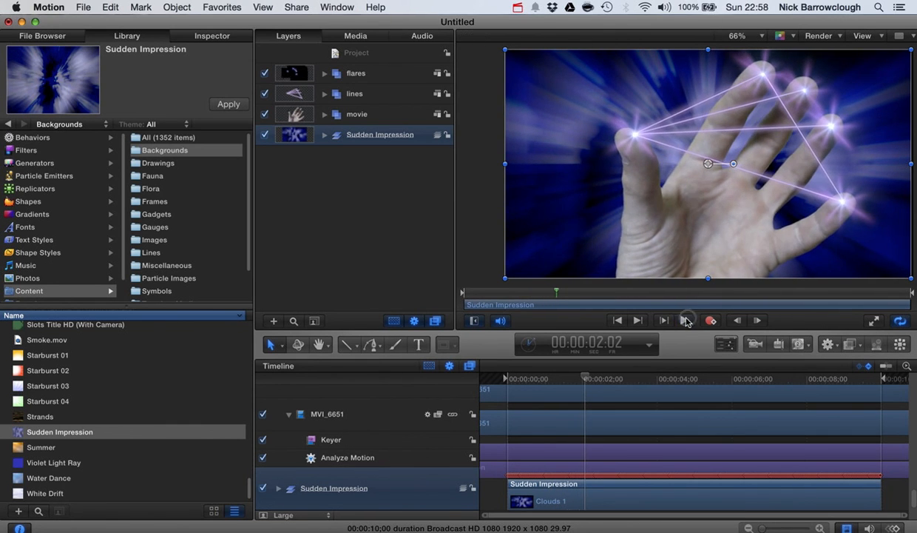
click(684, 320)
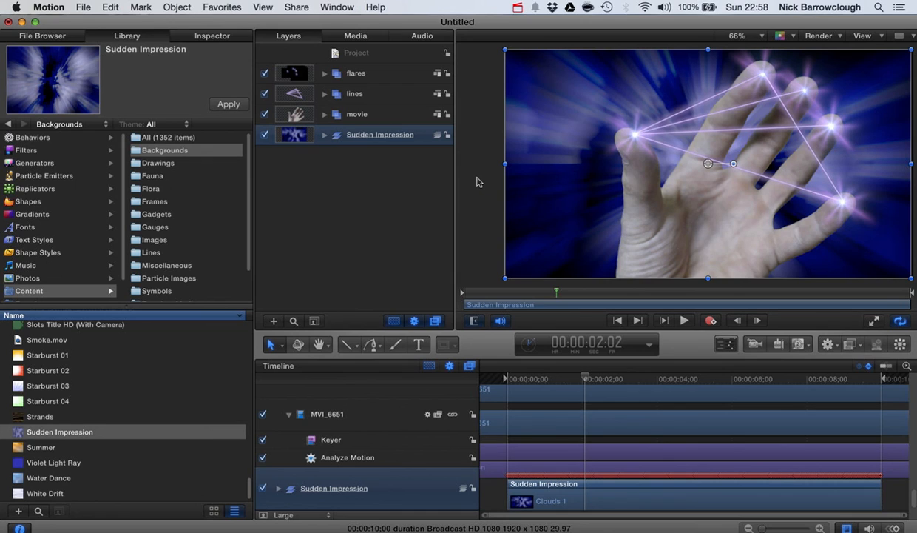
mouse_move(480, 161)
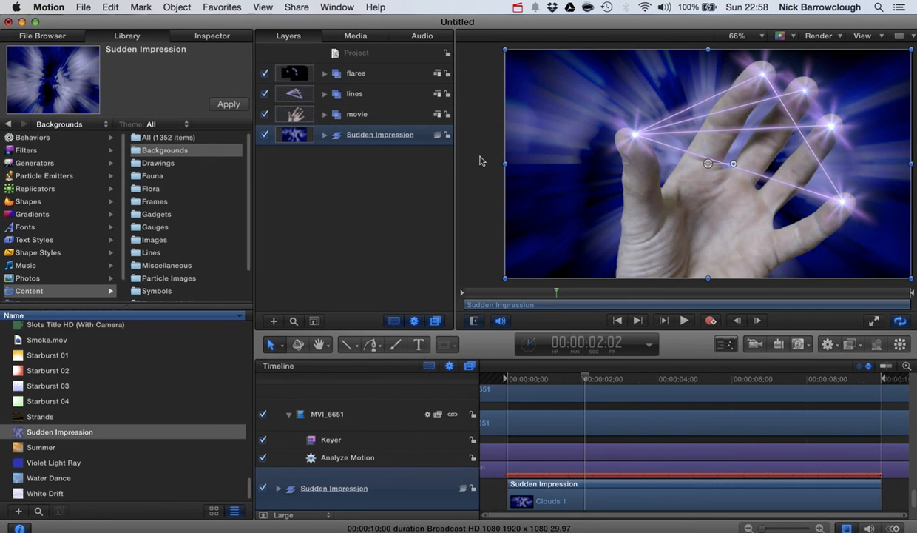
mouse_move(513, 22)
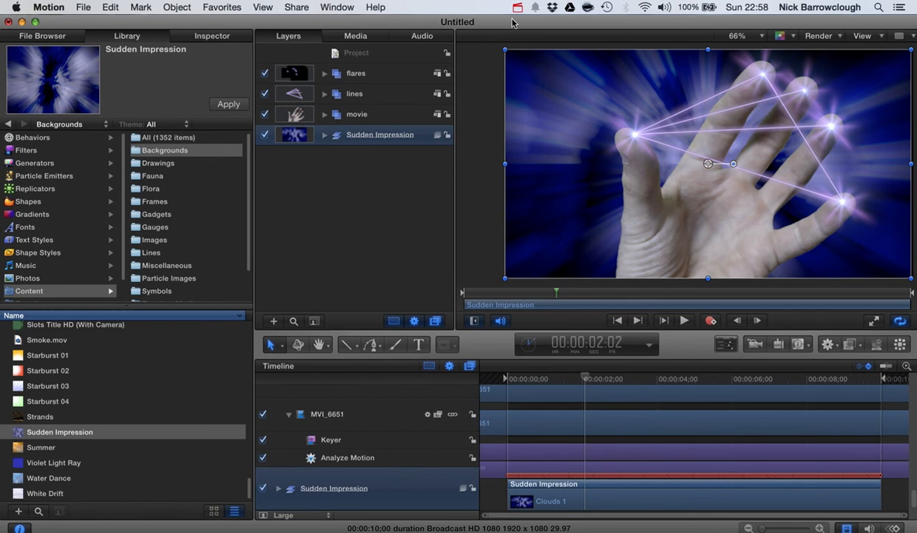
click(518, 6)
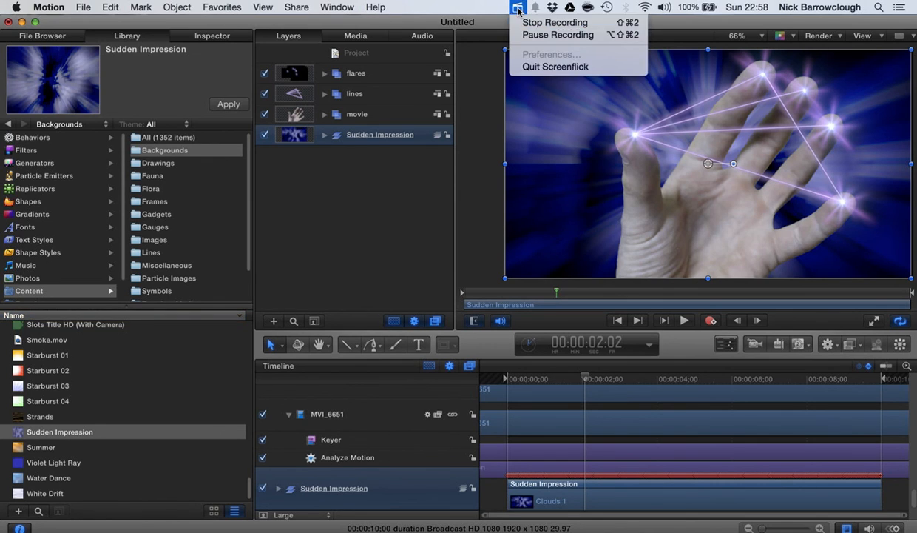